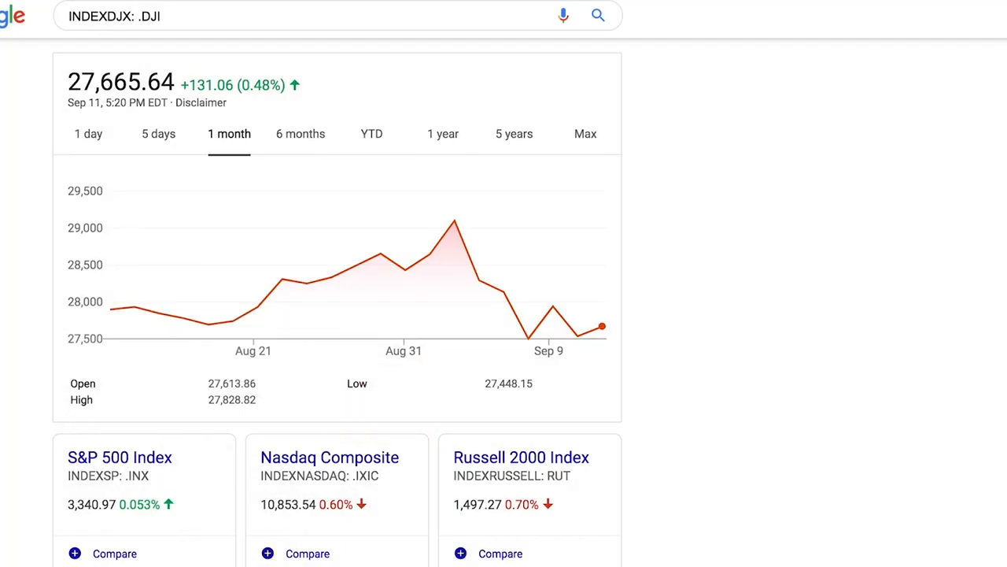
mouse_move(70, 219)
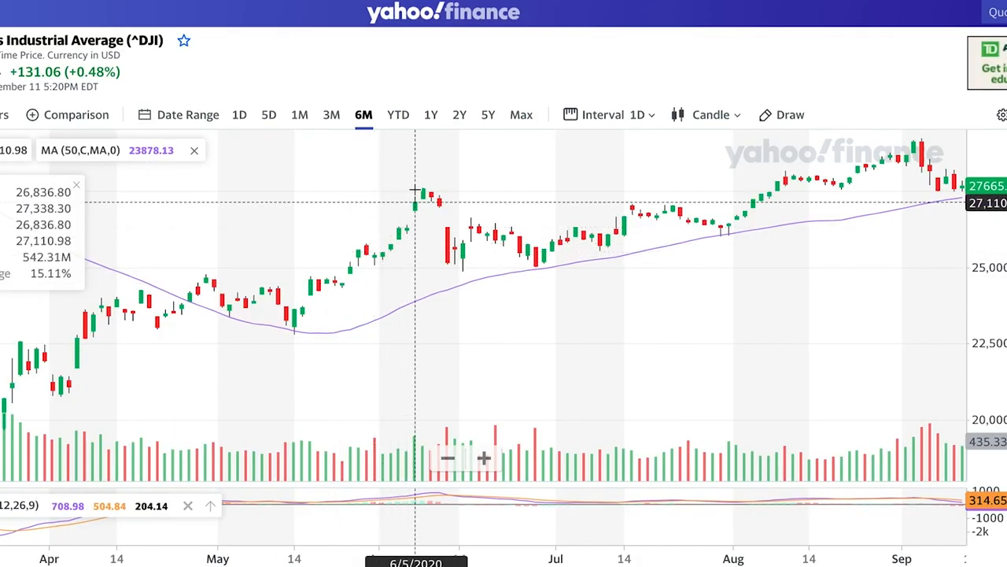
mouse_move(425, 189)
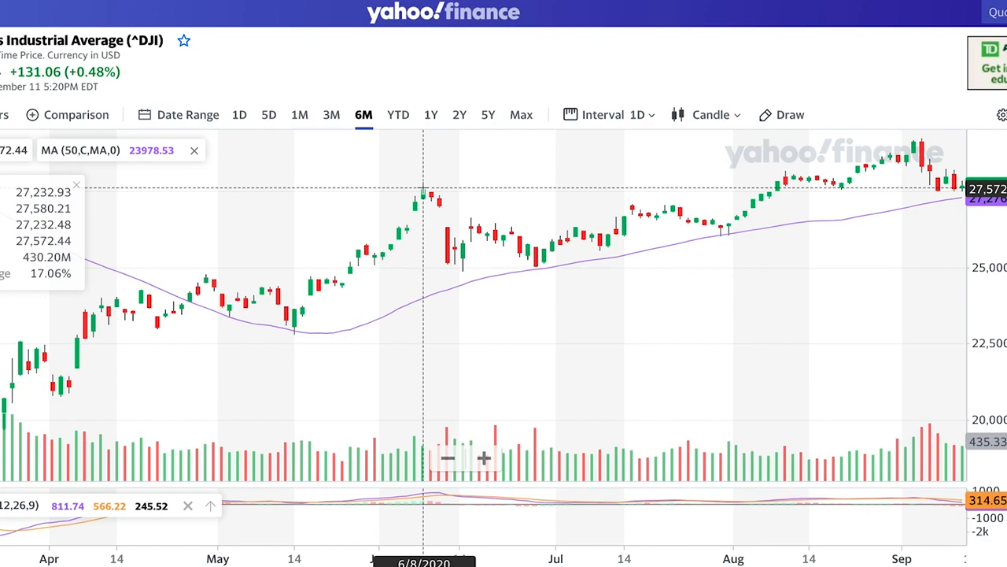
mouse_move(414, 208)
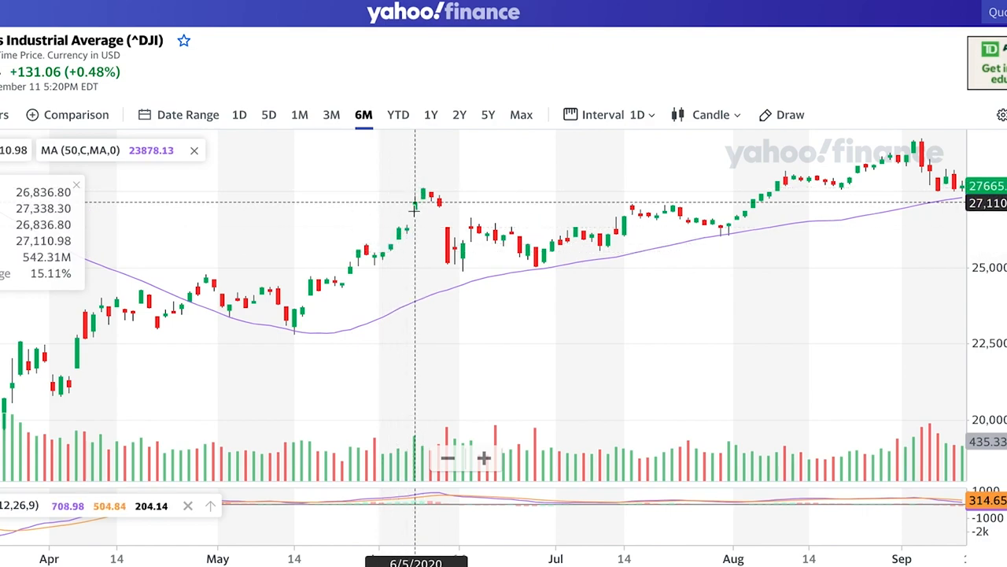
mouse_move(463, 246)
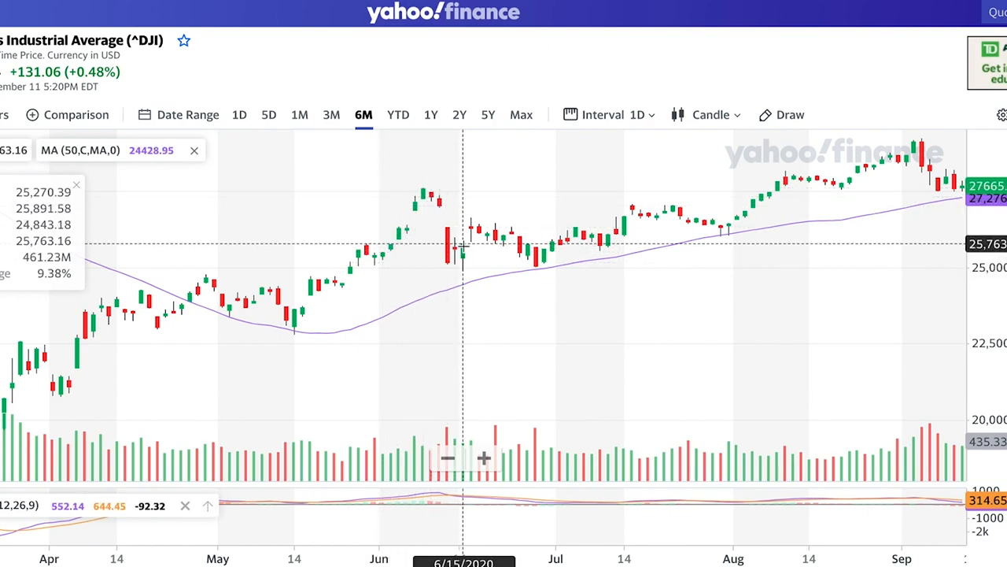
mouse_move(504, 236)
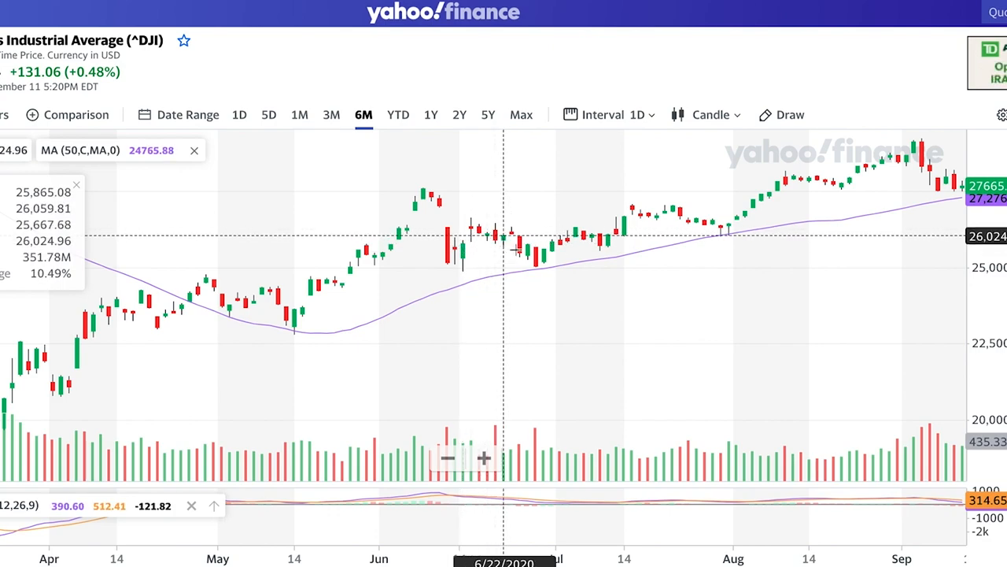
mouse_move(905, 155)
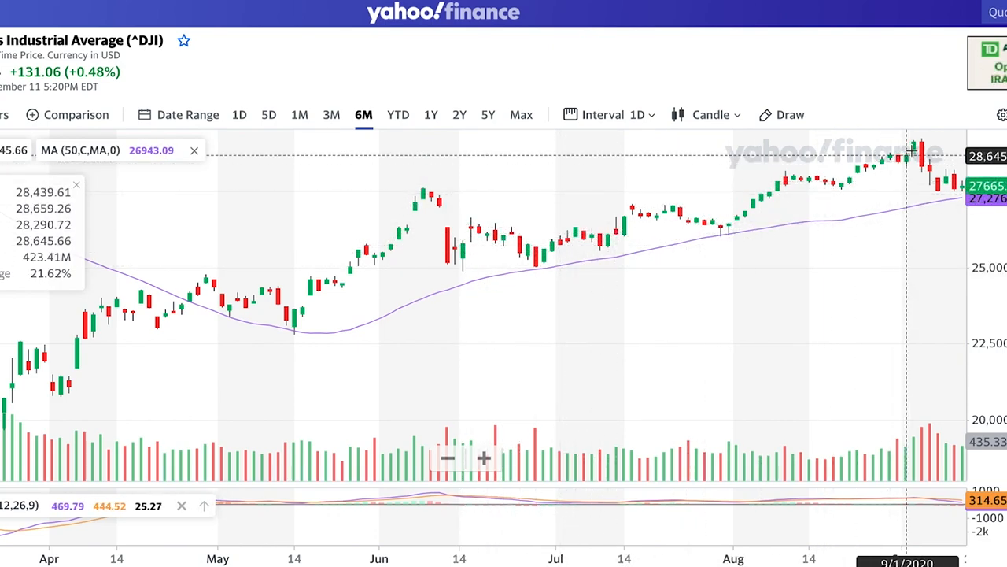
mouse_move(921, 146)
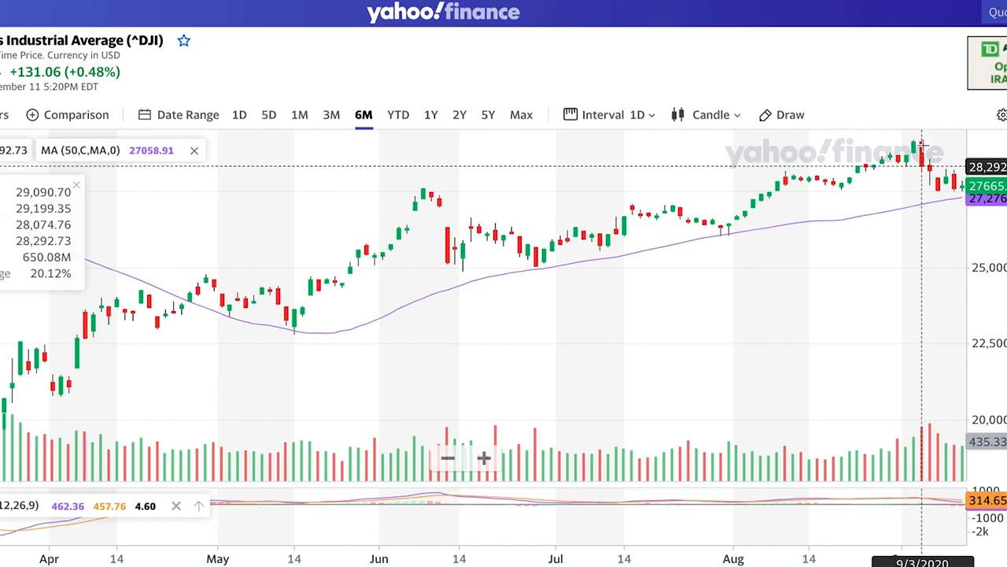
mouse_move(881, 363)
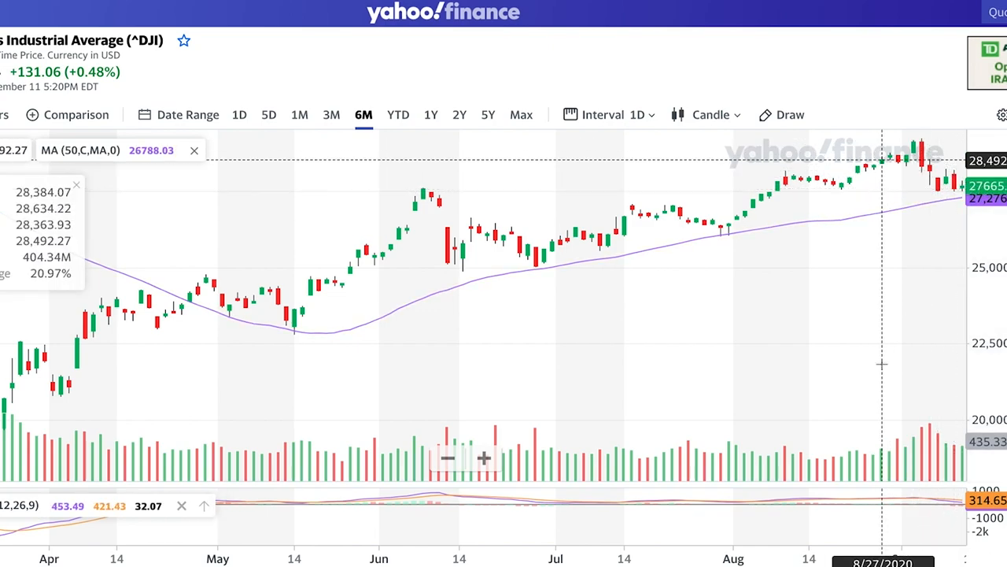
mouse_move(270, 105)
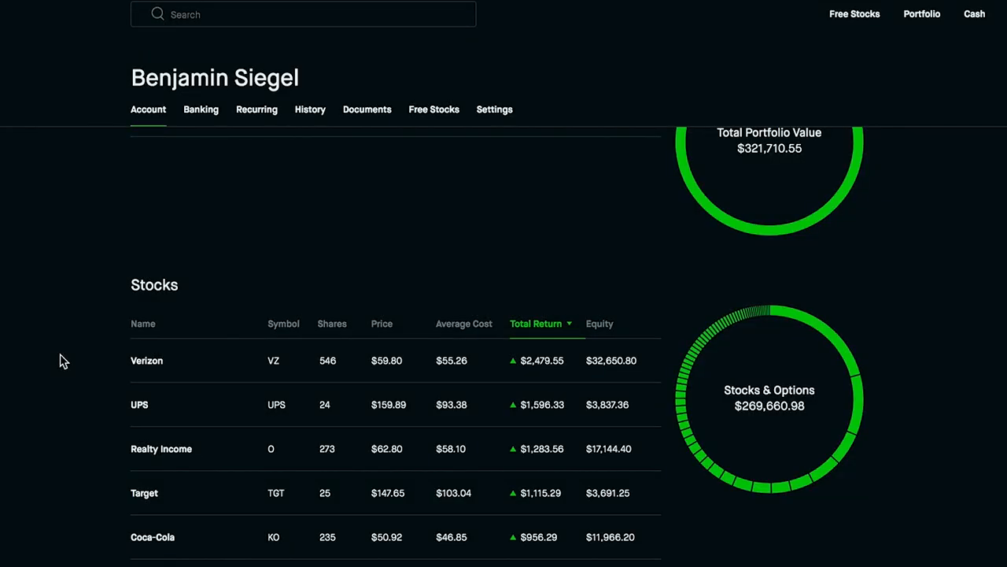
Step: Browse Apple's stock page, switch its chart to 1M, and open its options chain
scroll("down", 3)
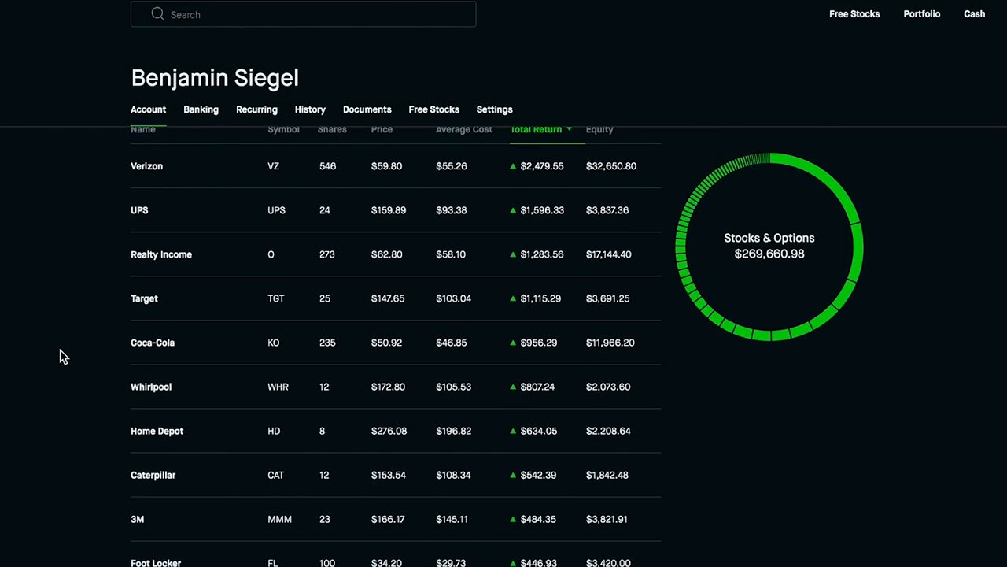
scroll("down", 3)
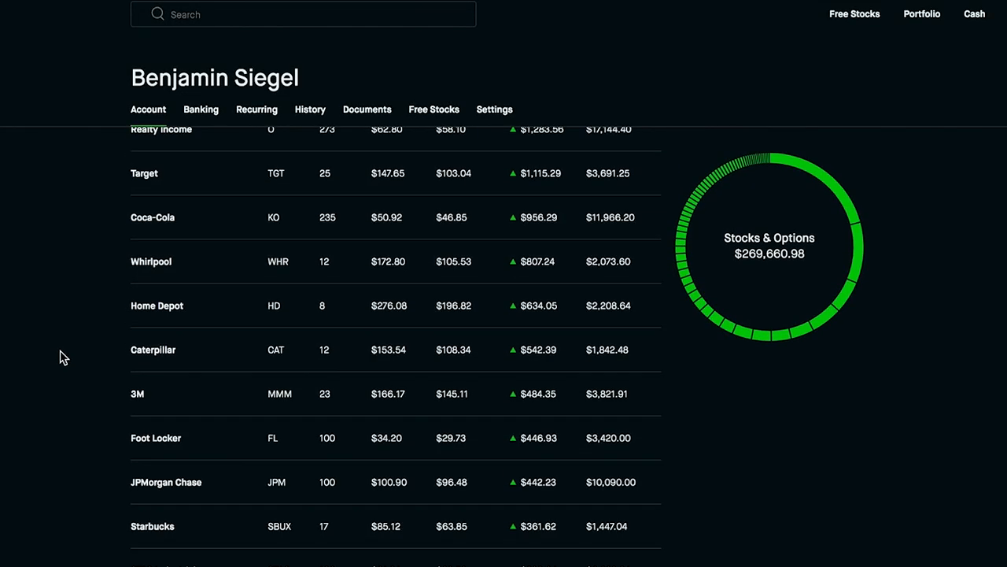
scroll("down", 3)
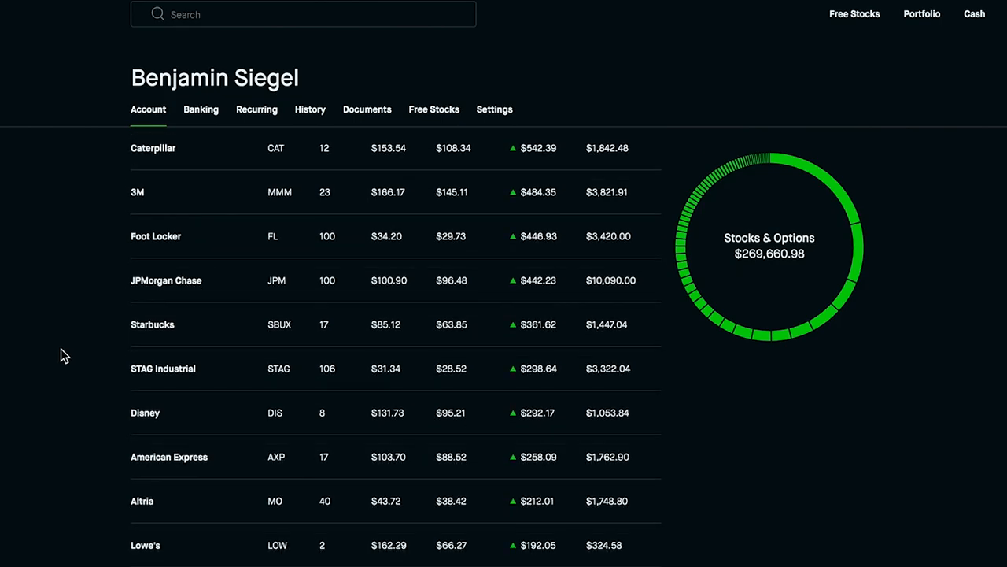
scroll("down", 3)
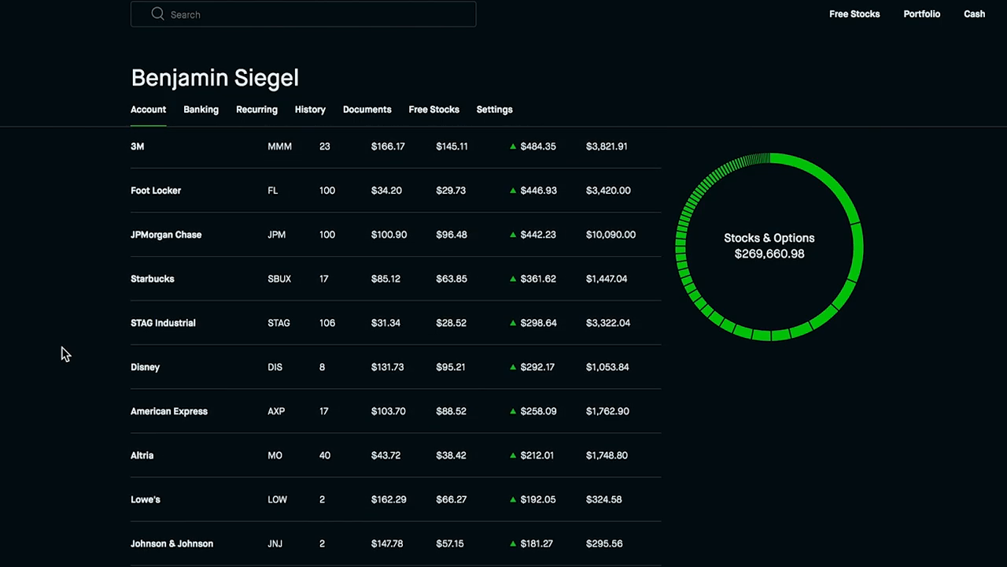
scroll("down", 3)
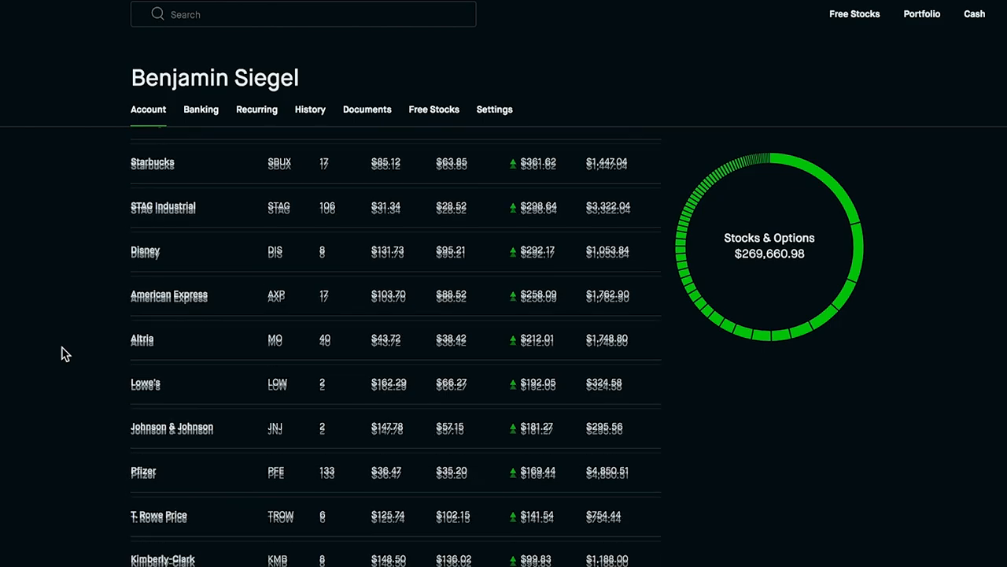
scroll("down", 3)
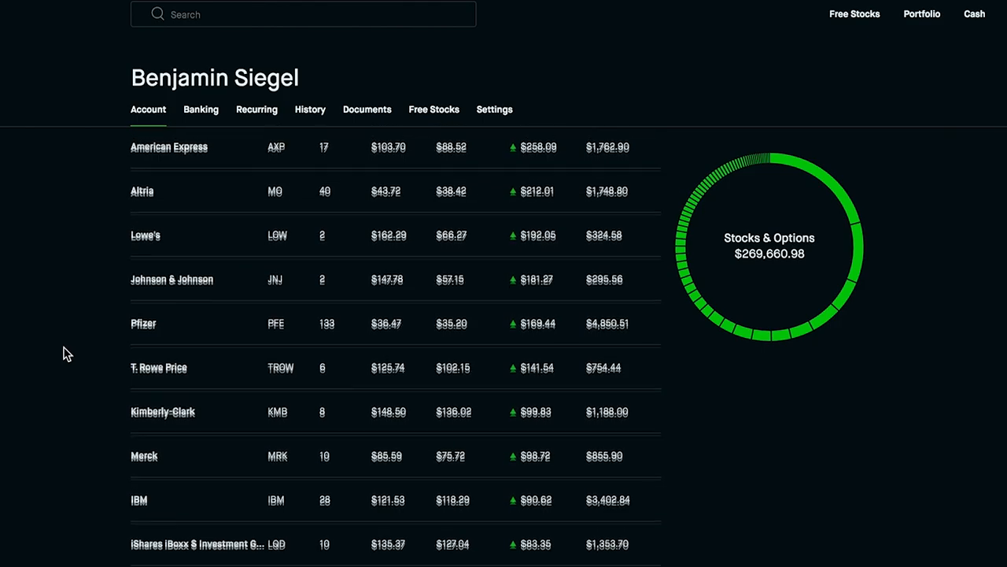
scroll("down", 3)
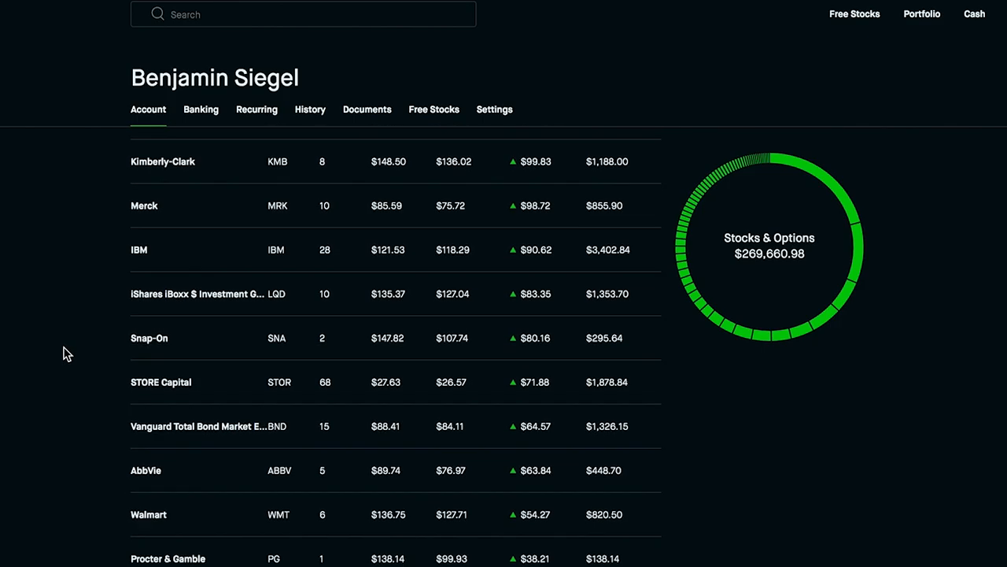
scroll("down", 3)
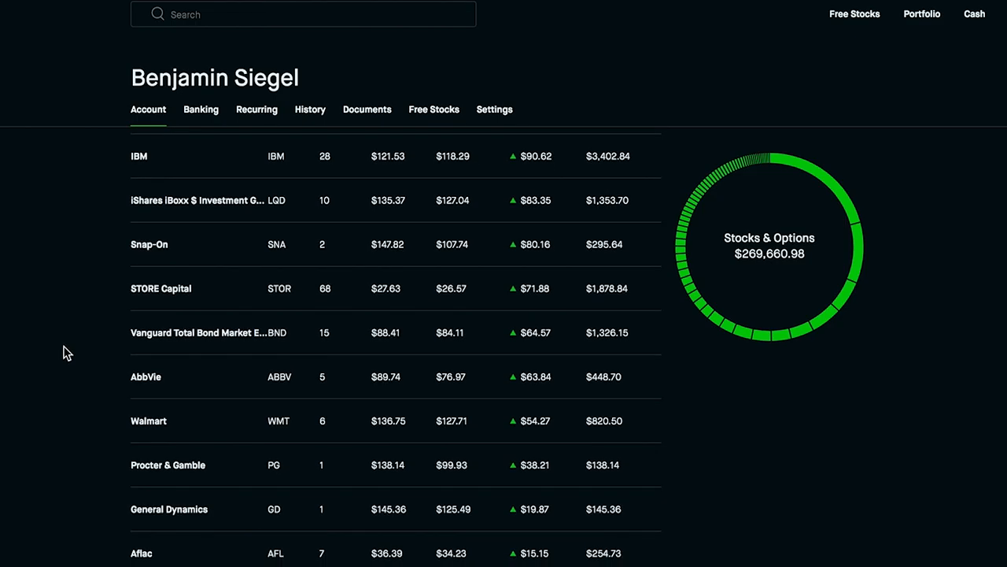
scroll("down", 3)
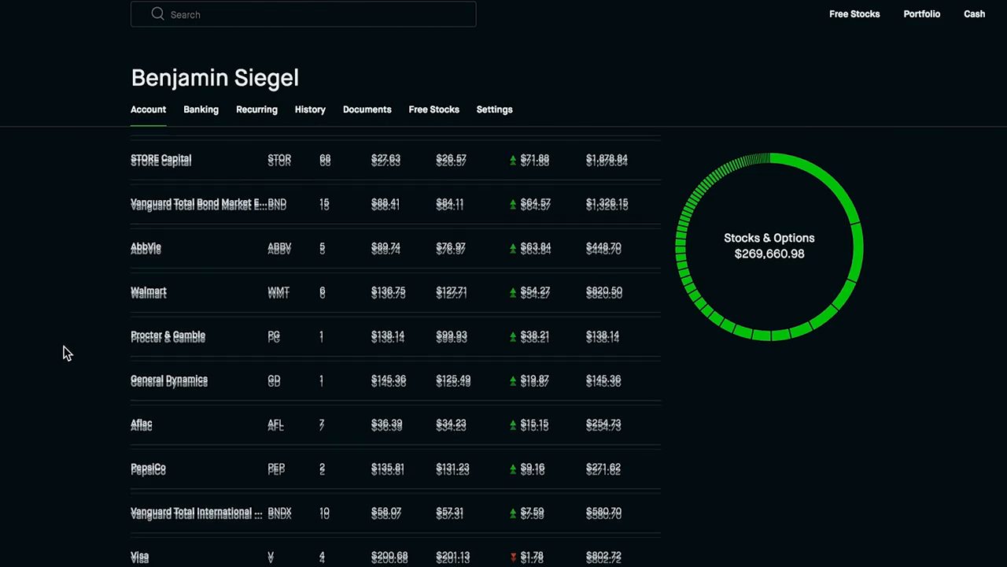
scroll("down", 3)
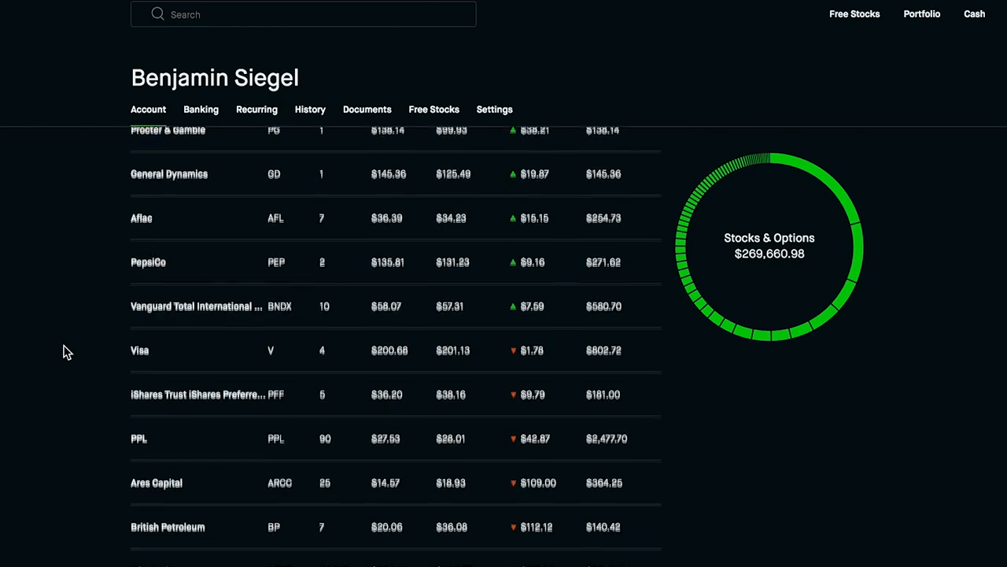
scroll("down", 3)
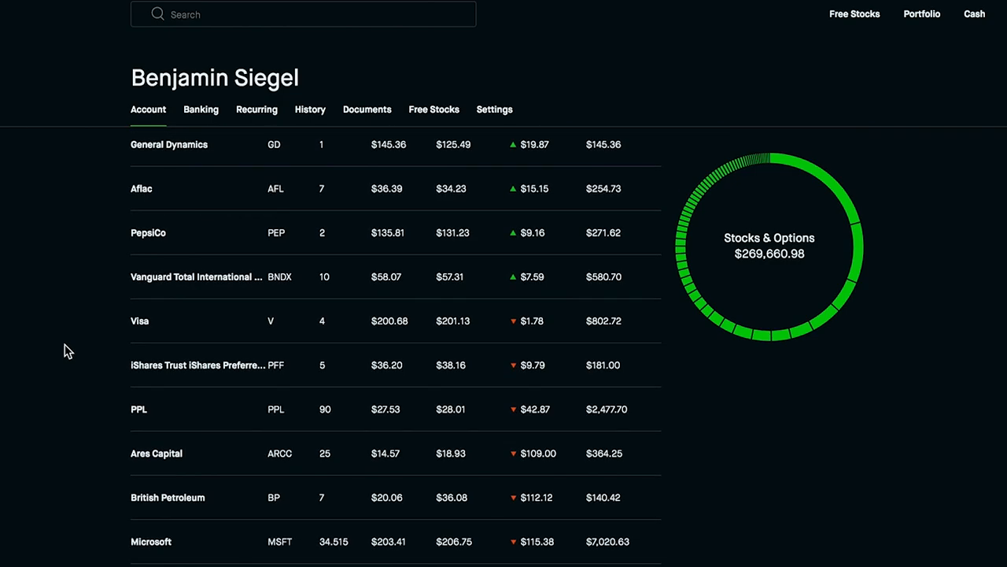
scroll("down", 3)
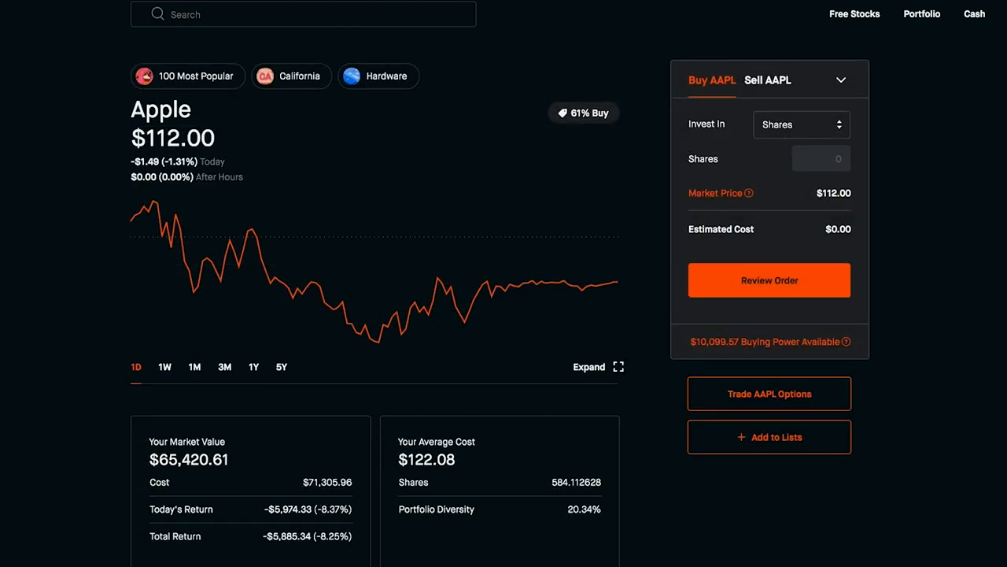
mouse_move(122, 275)
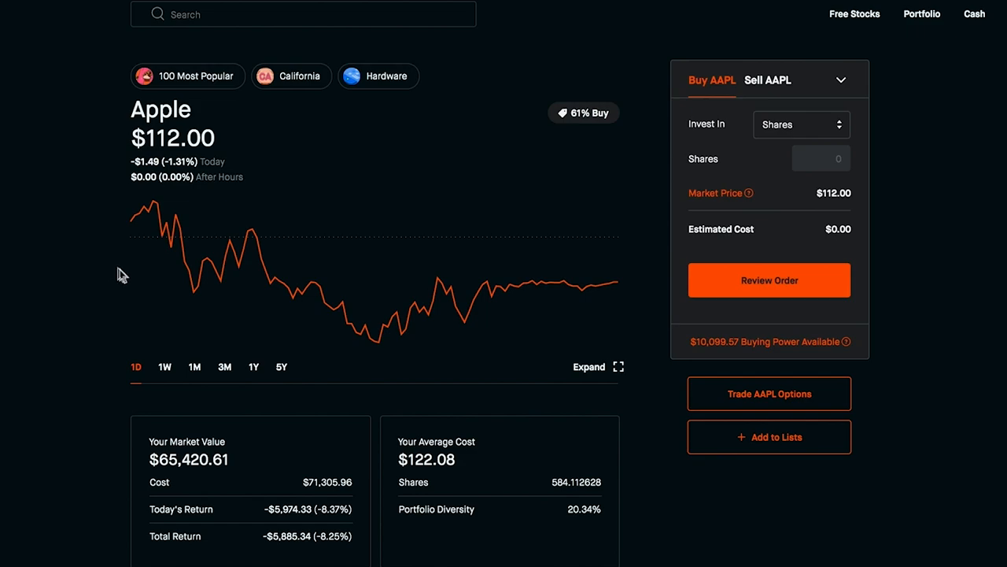
mouse_move(551, 489)
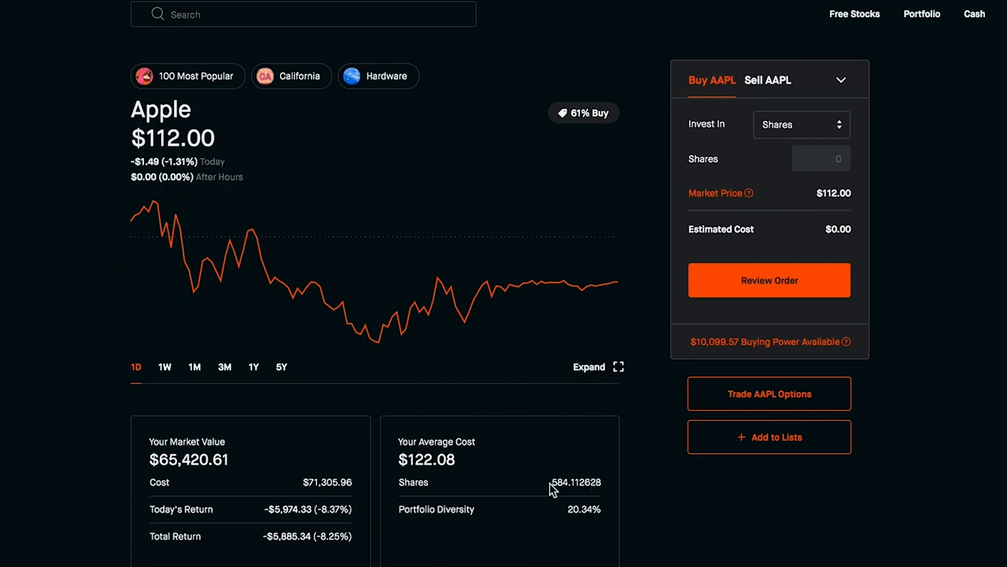
mouse_move(572, 483)
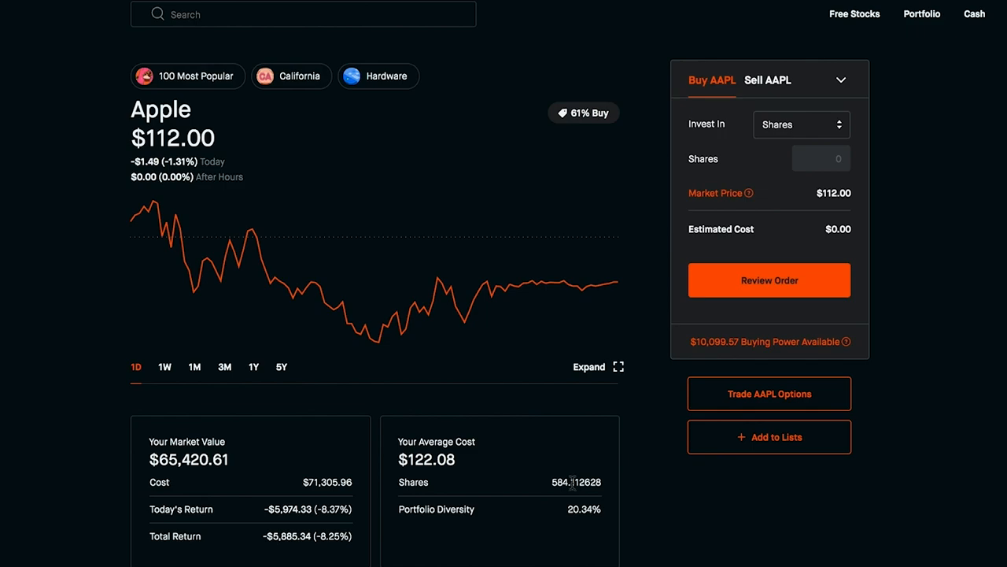
mouse_move(553, 494)
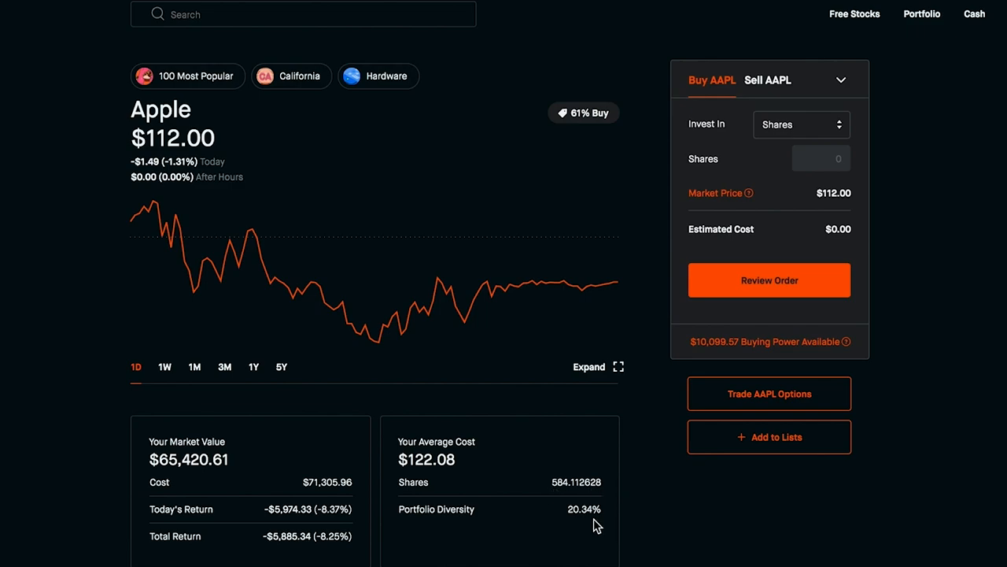
mouse_move(612, 517)
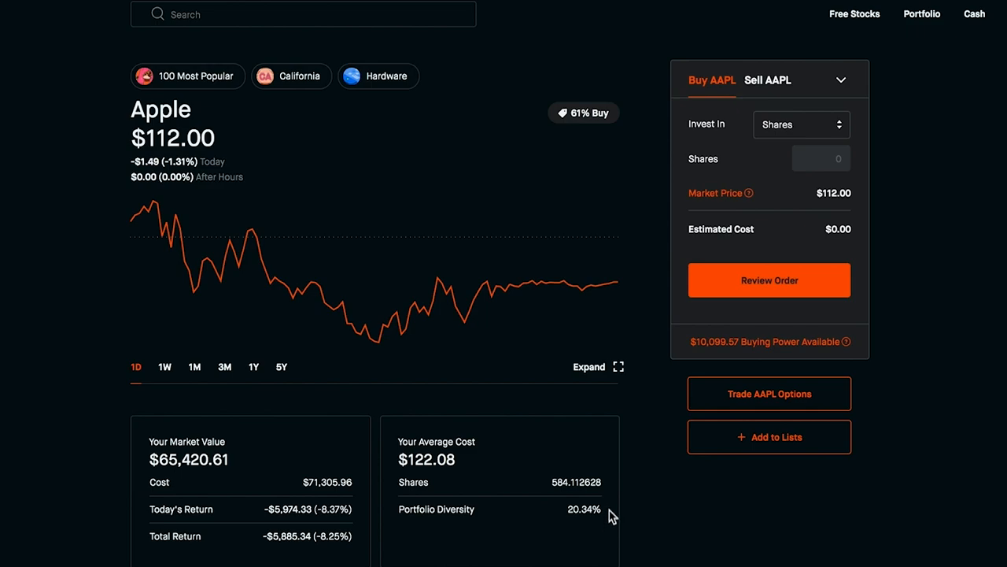
mouse_move(604, 476)
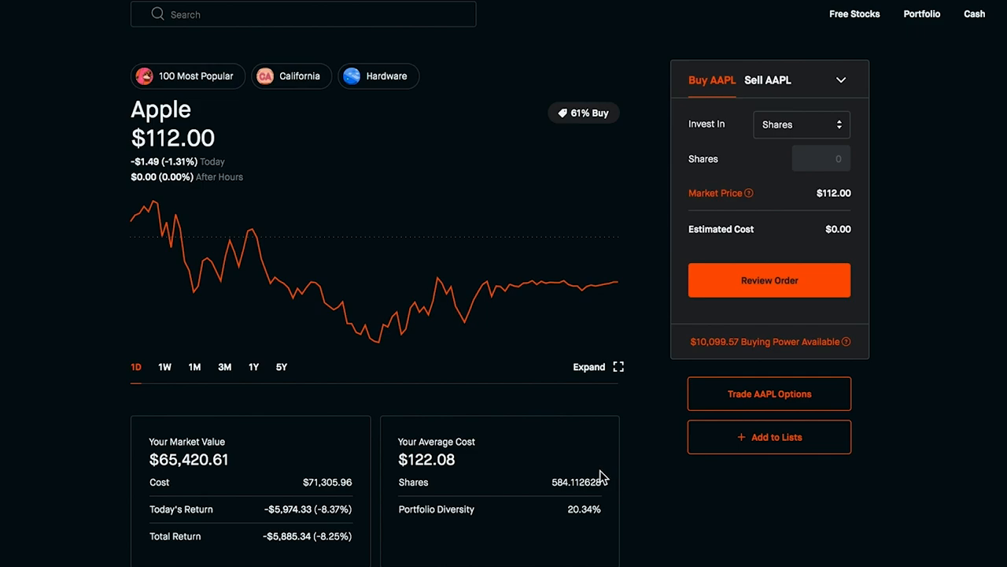
mouse_move(612, 530)
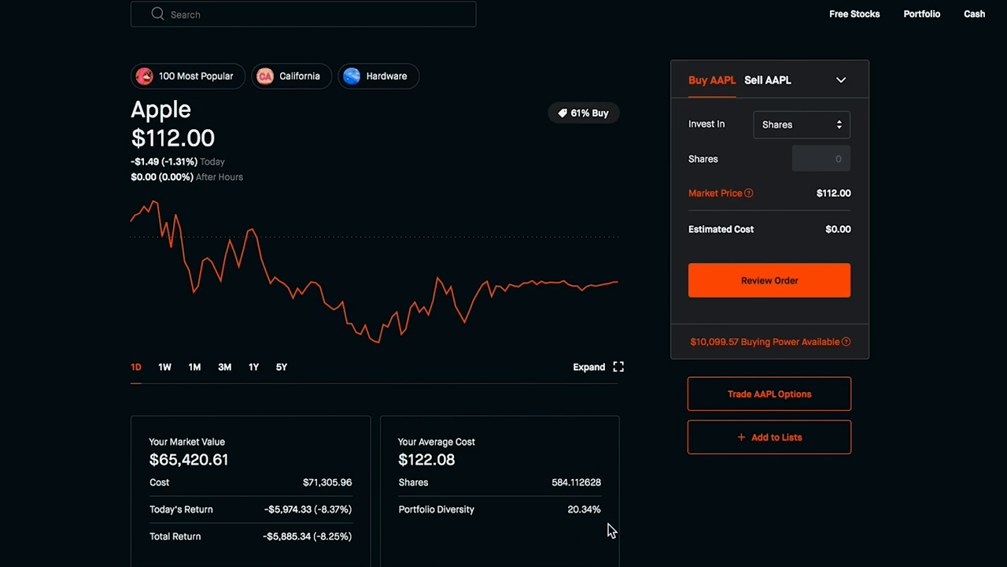
mouse_move(752, 399)
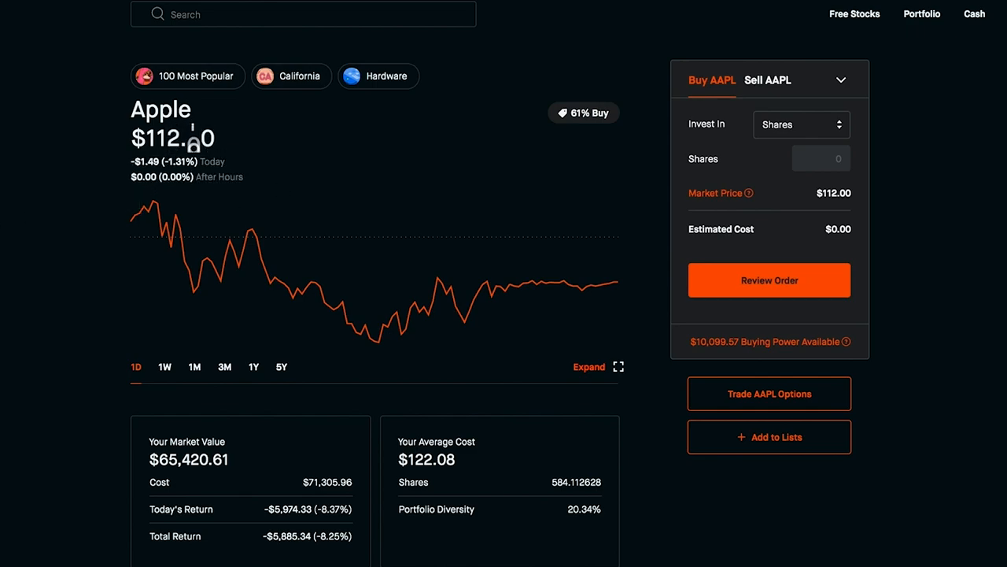
left_click(195, 366)
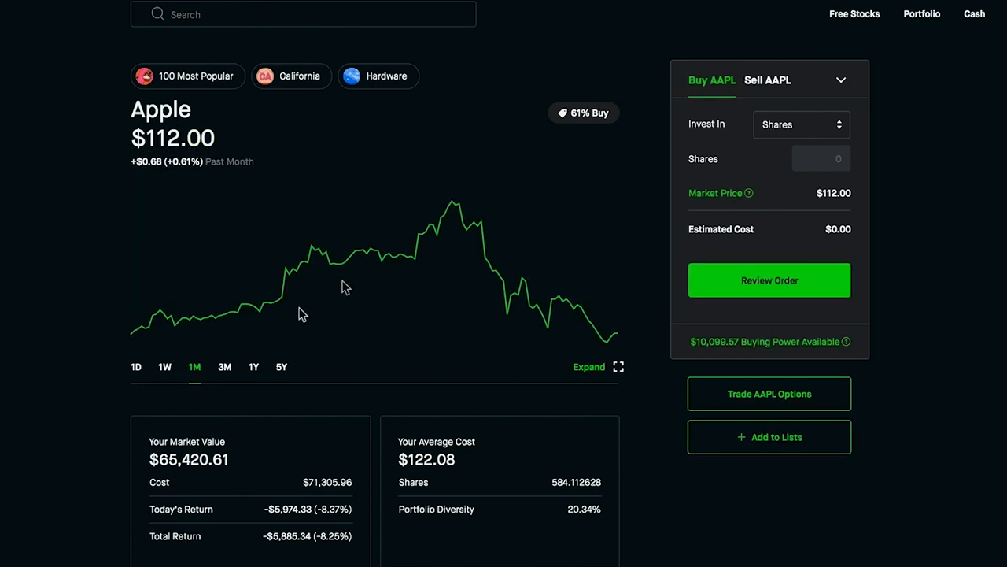
mouse_move(610, 340)
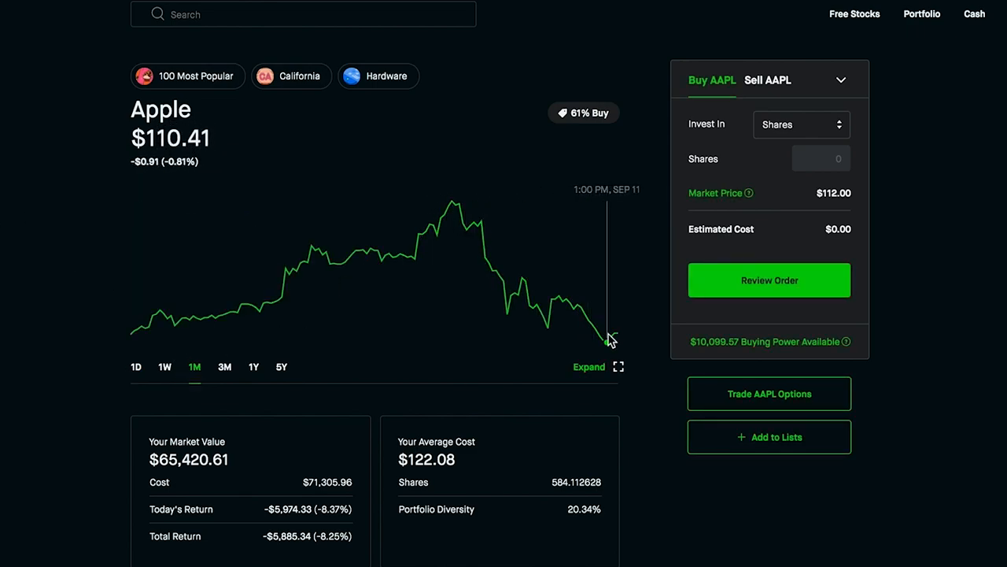
mouse_move(138, 329)
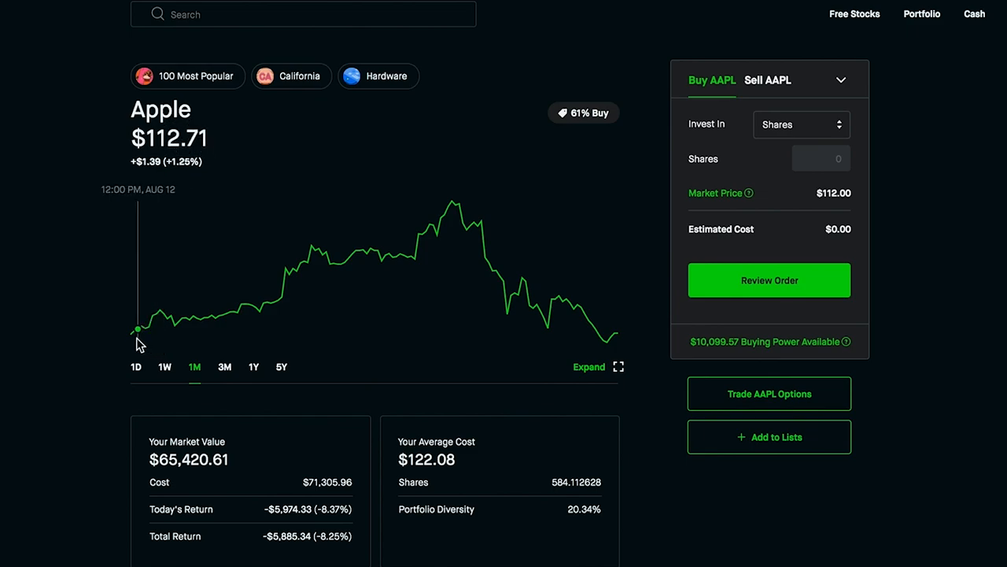
mouse_move(157, 338)
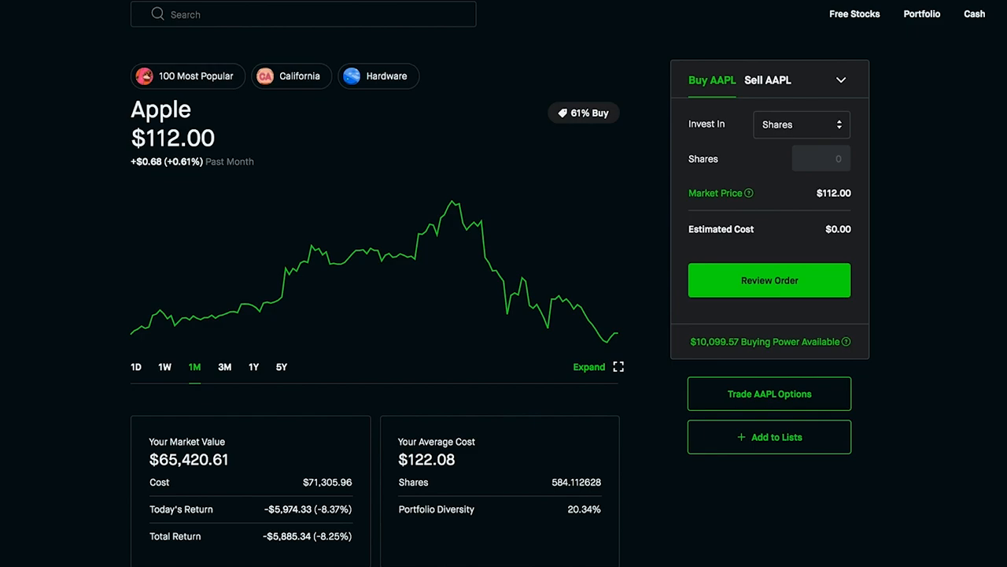
mouse_move(45, 395)
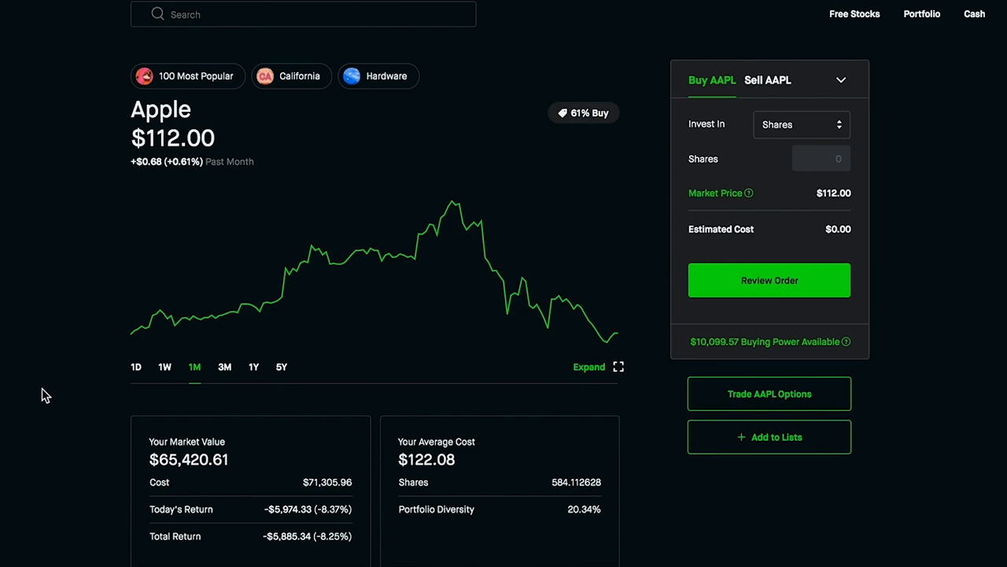
mouse_move(50, 393)
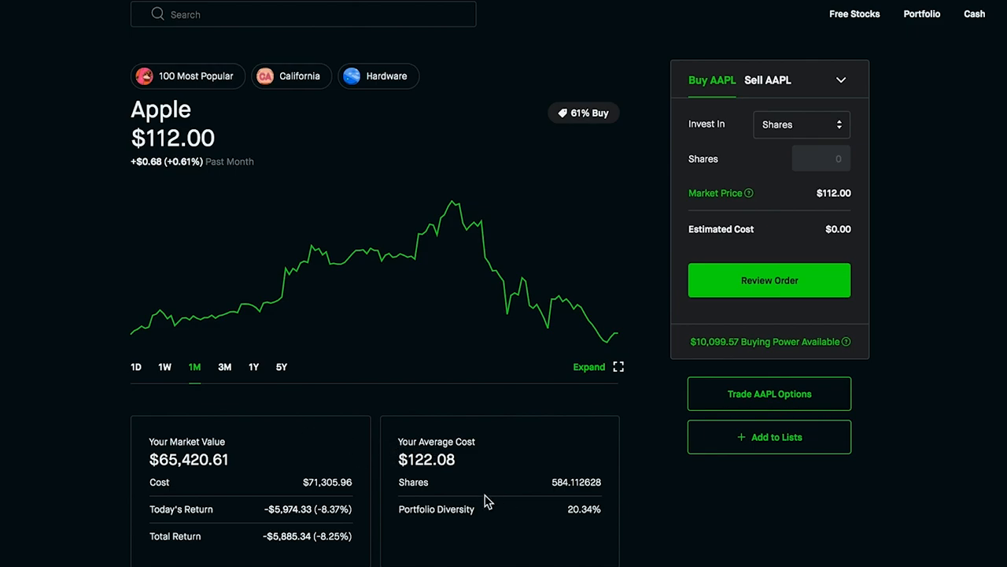
mouse_move(364, 511)
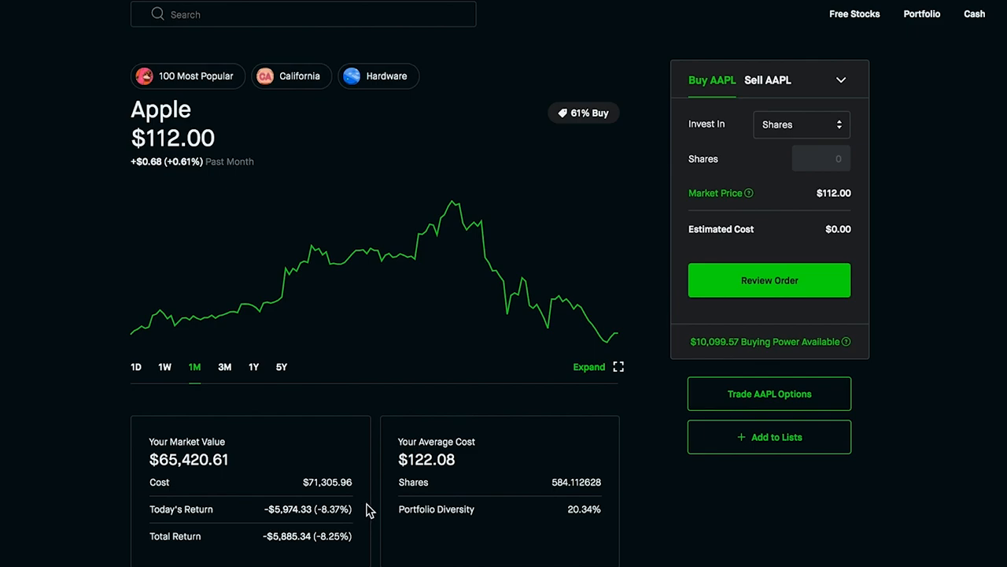
mouse_move(657, 413)
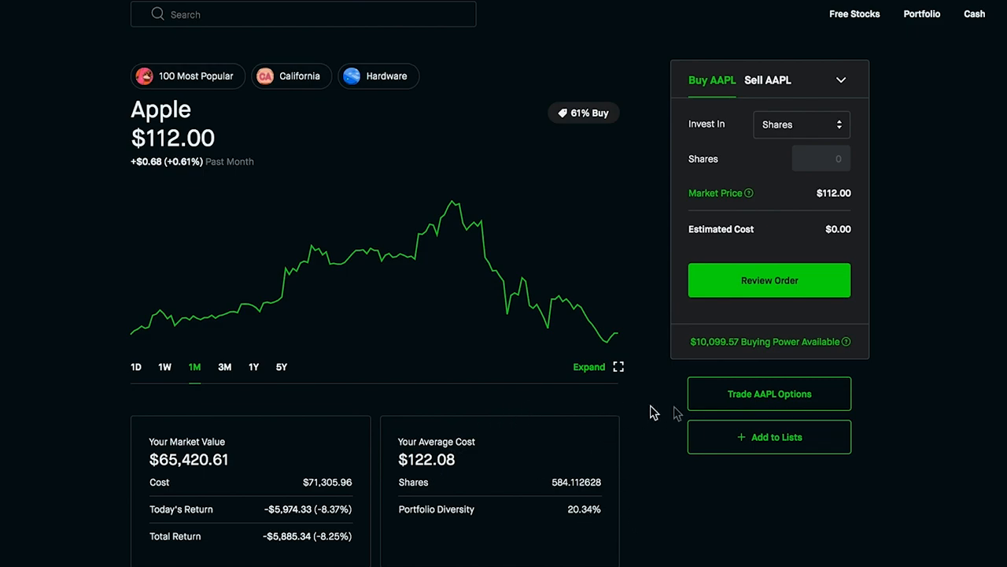
left_click(769, 394)
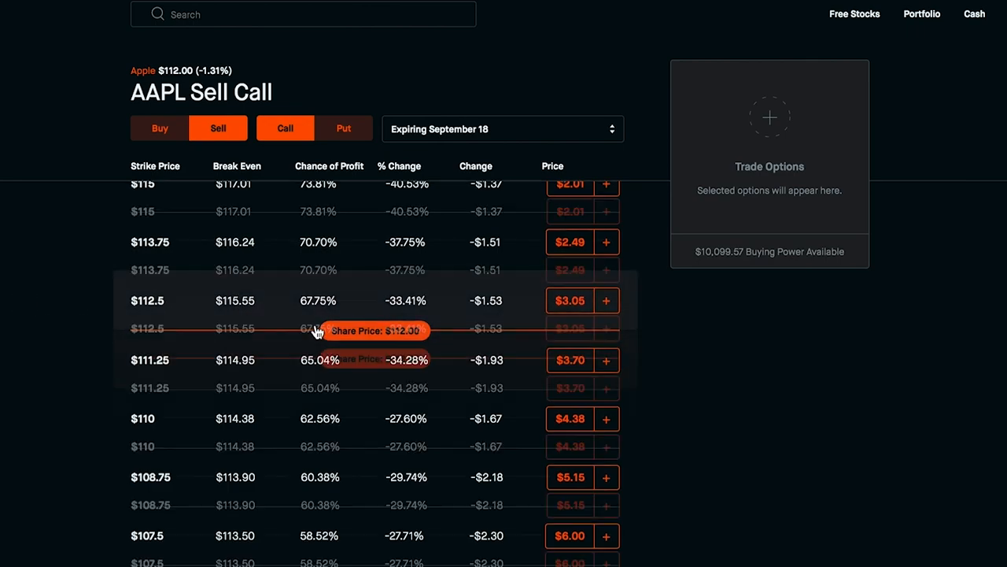
Step: Browse the September 18 AAPL sell-call list up to the $130 strike
scroll("up", 3)
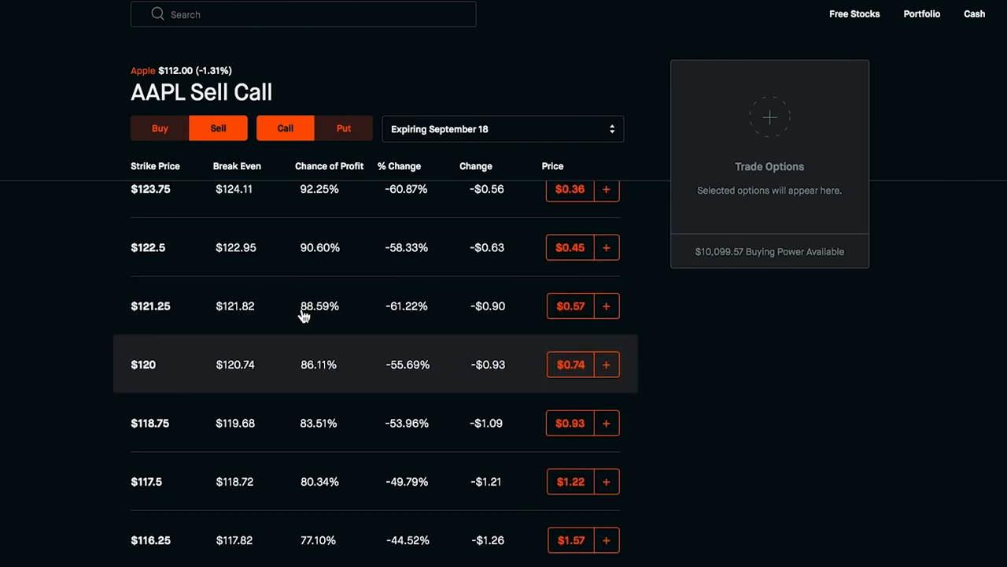
mouse_move(221, 247)
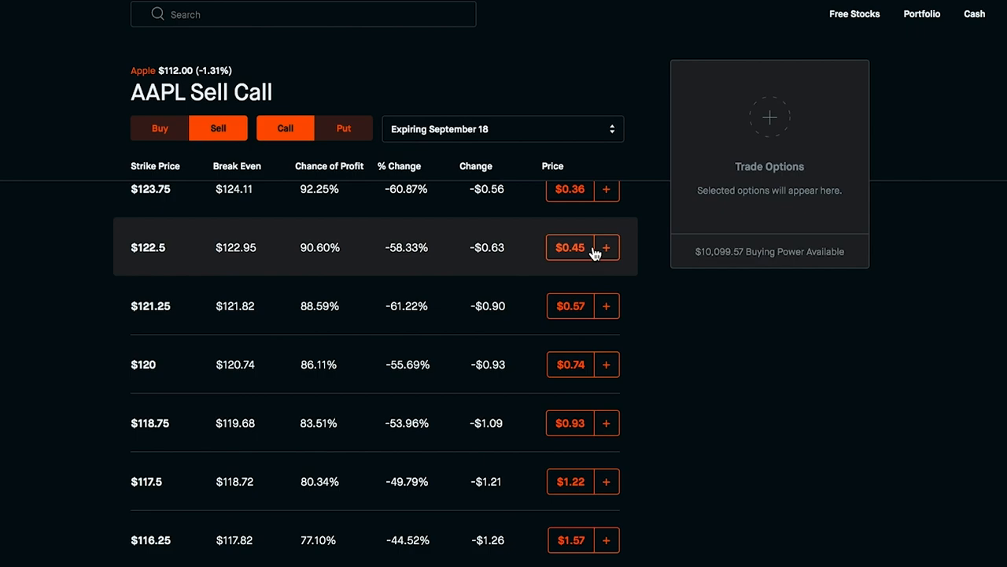
scroll("up", 3)
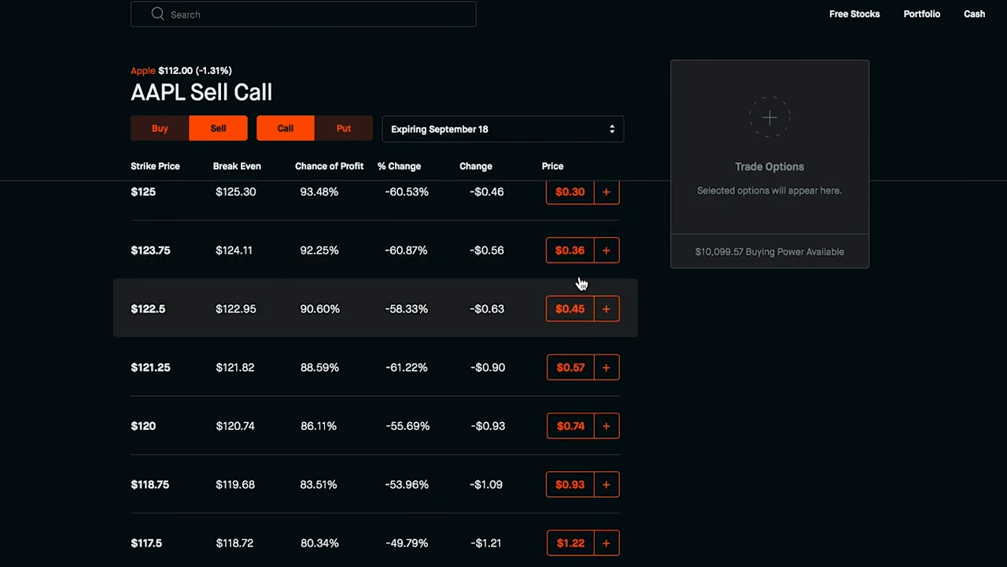
mouse_move(580, 276)
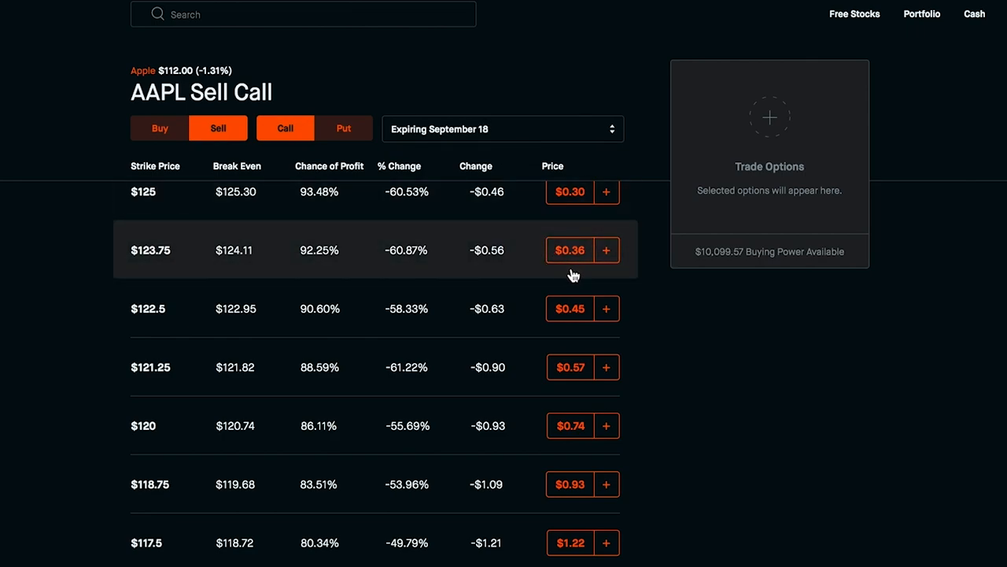
mouse_move(219, 500)
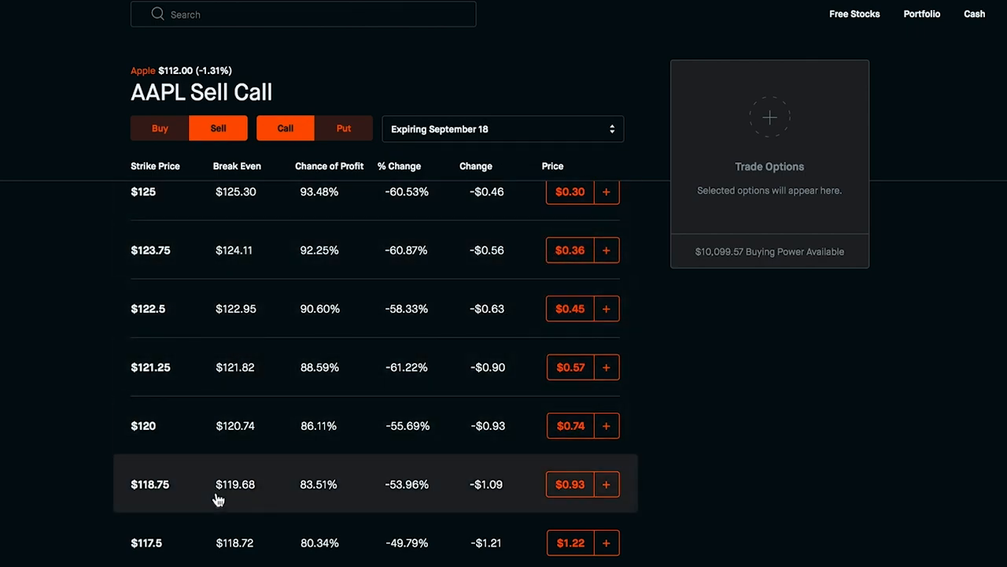
scroll("up", 3)
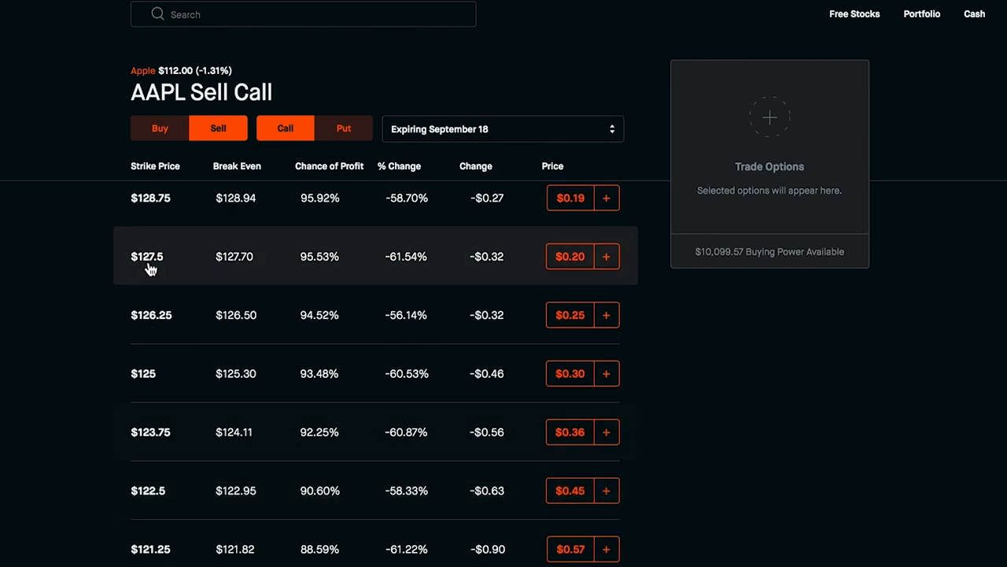
scroll("up", 3)
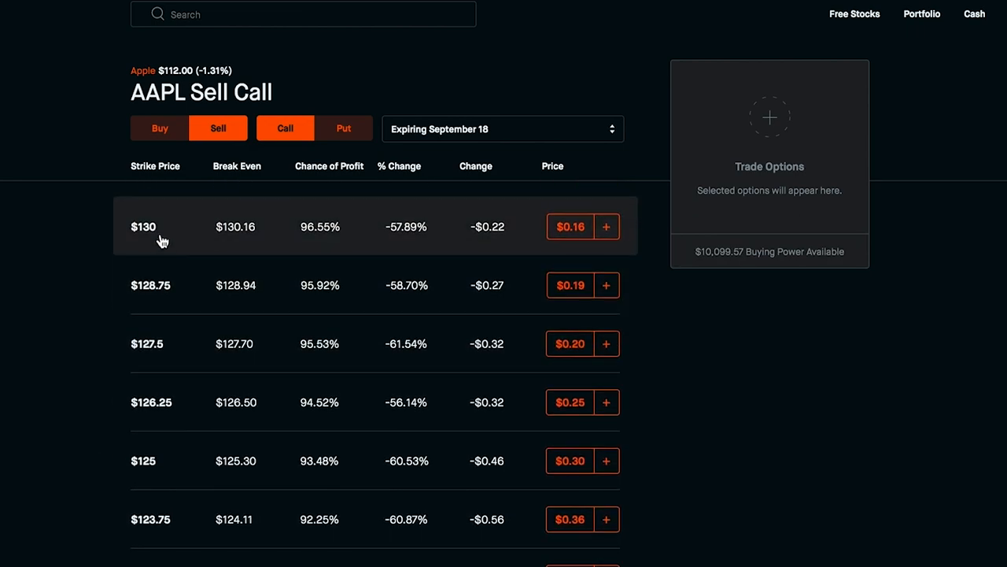
mouse_move(208, 247)
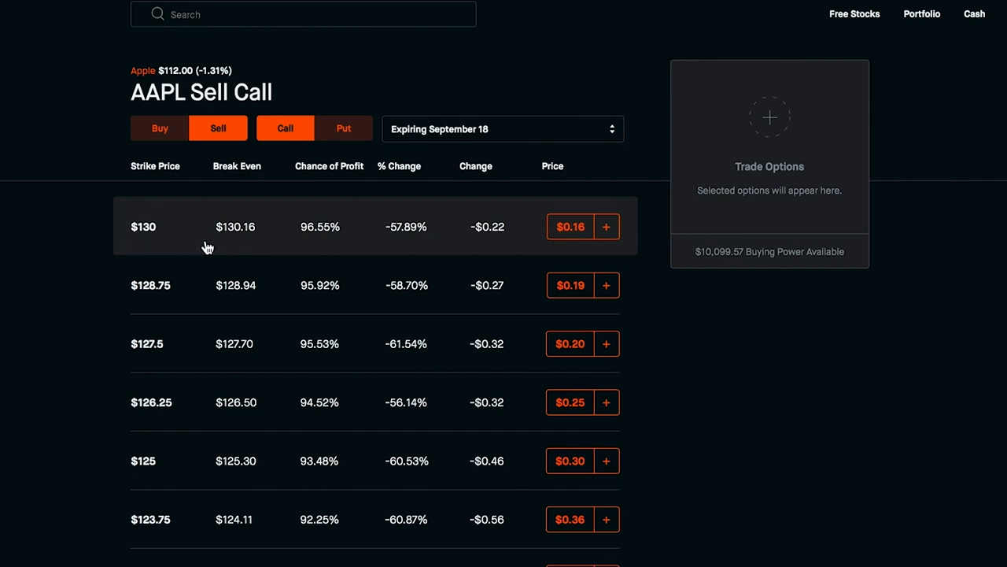
scroll("up", 3)
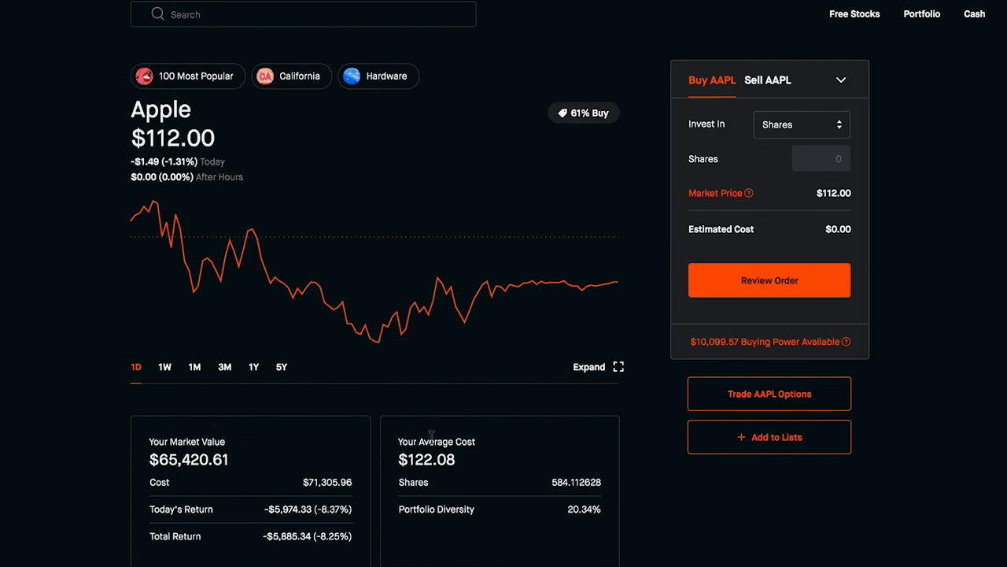
mouse_move(41, 404)
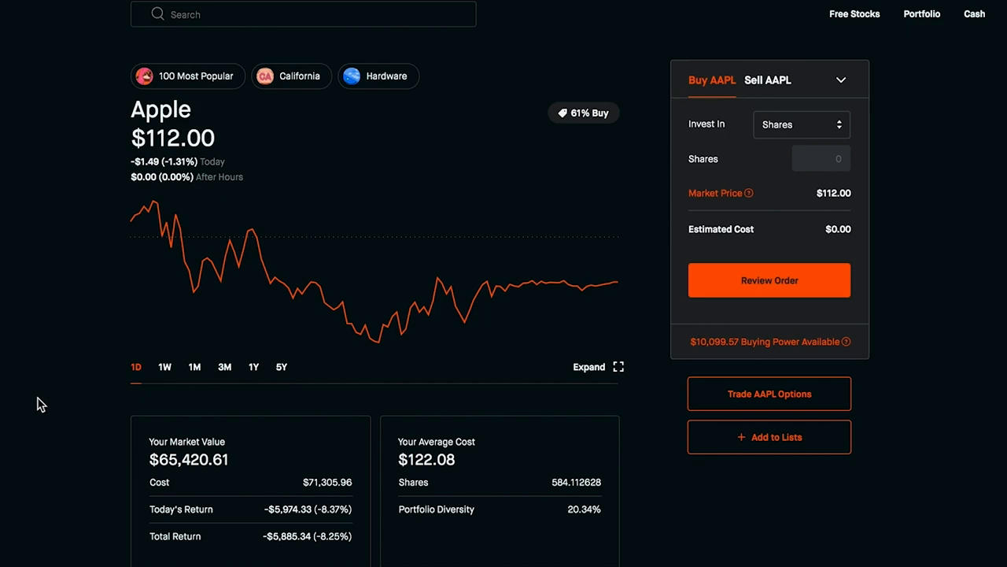
mouse_move(386, 380)
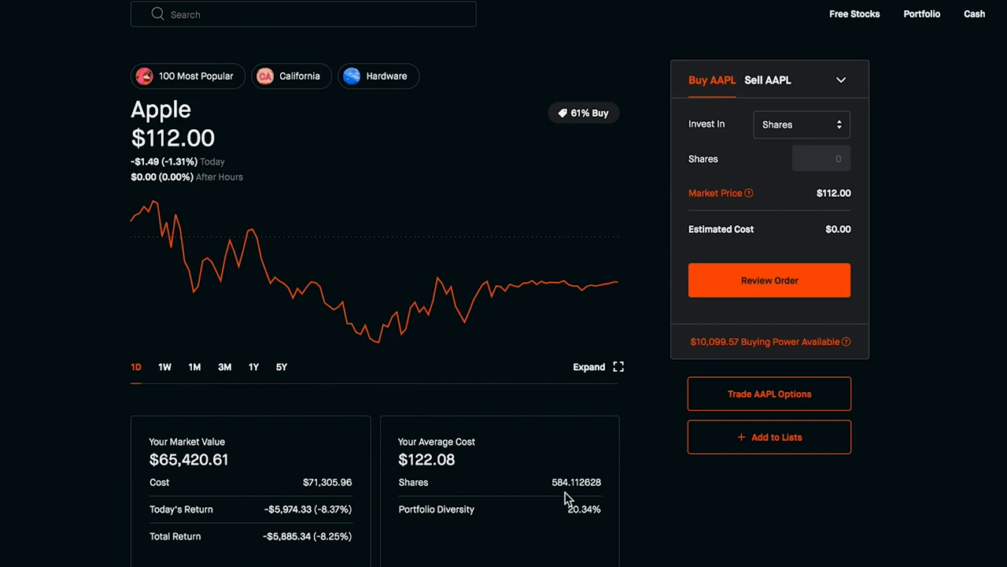
mouse_move(774, 465)
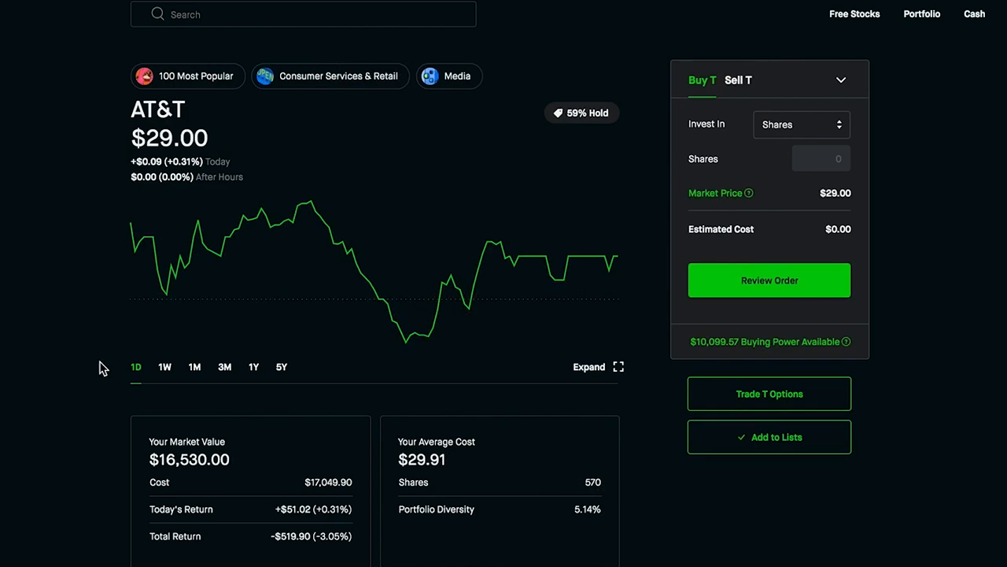
mouse_move(110, 364)
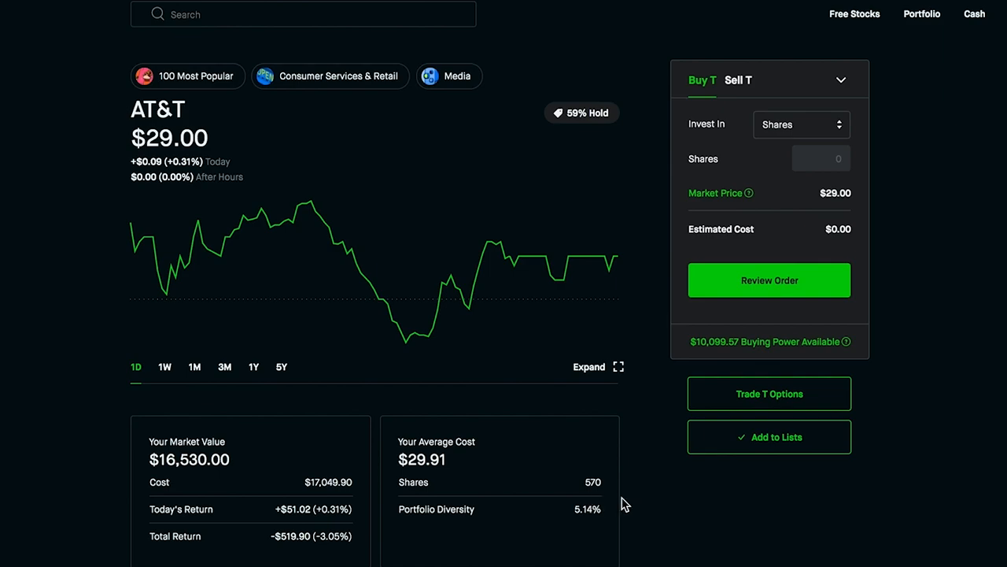
mouse_move(621, 463)
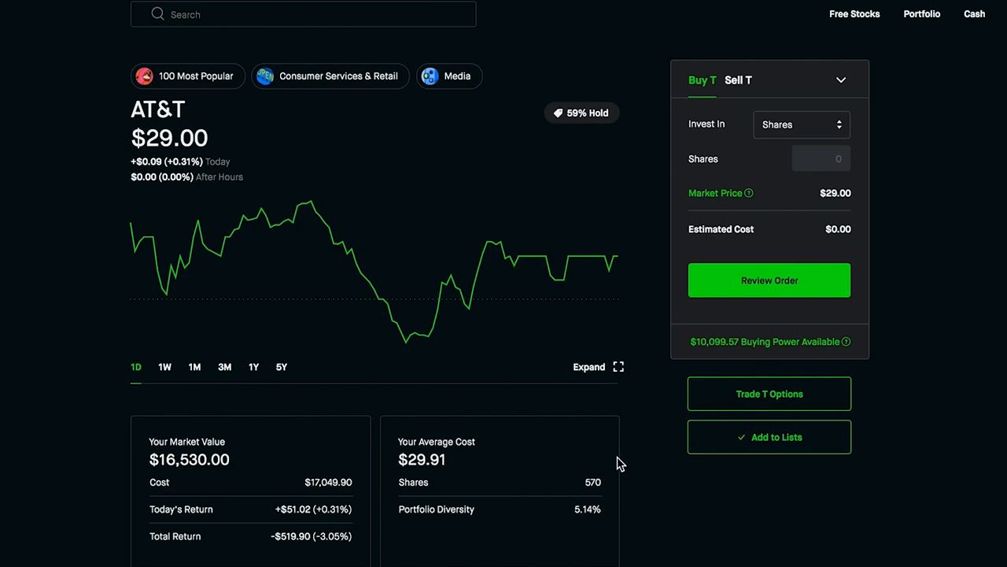
mouse_move(111, 148)
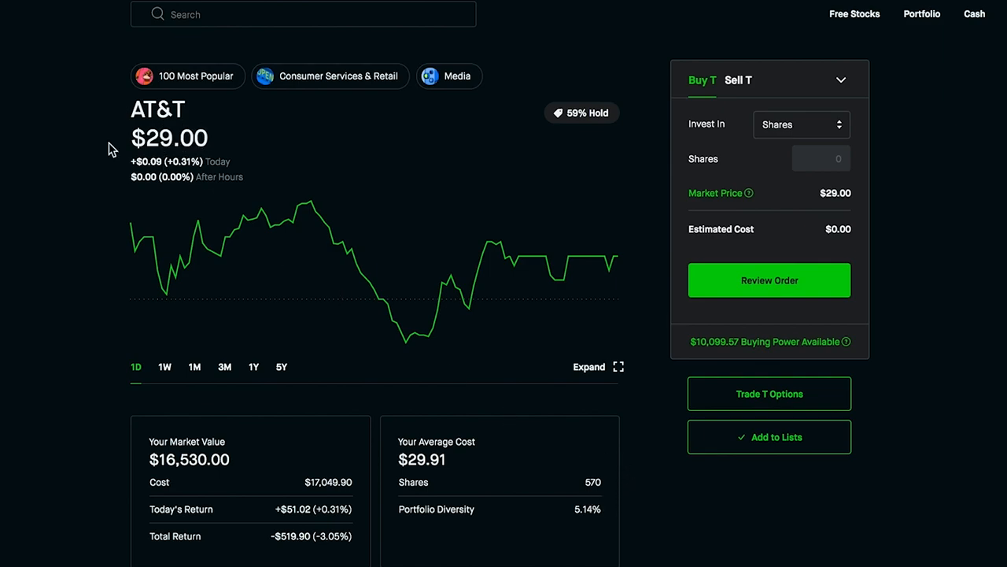
mouse_move(118, 155)
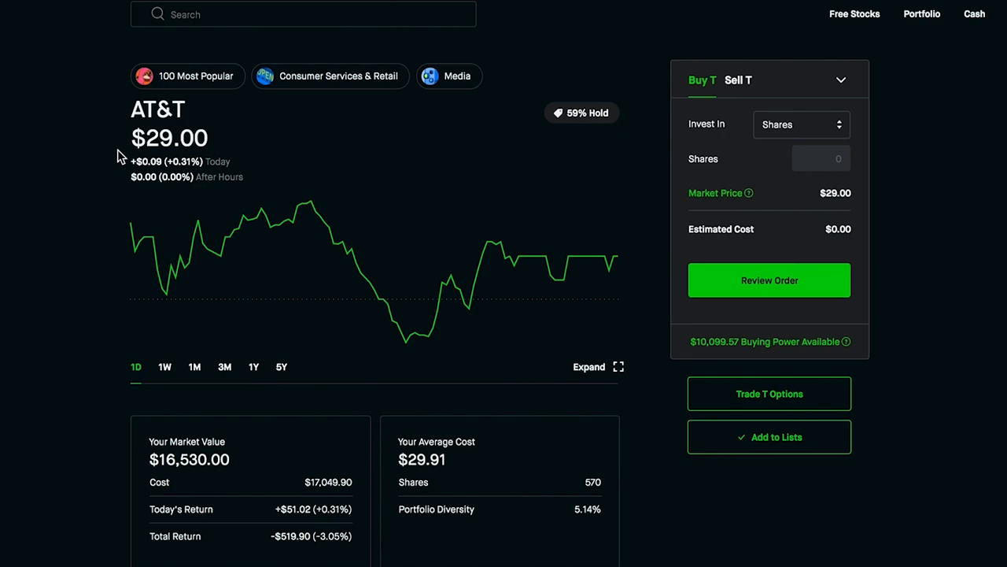
mouse_move(101, 158)
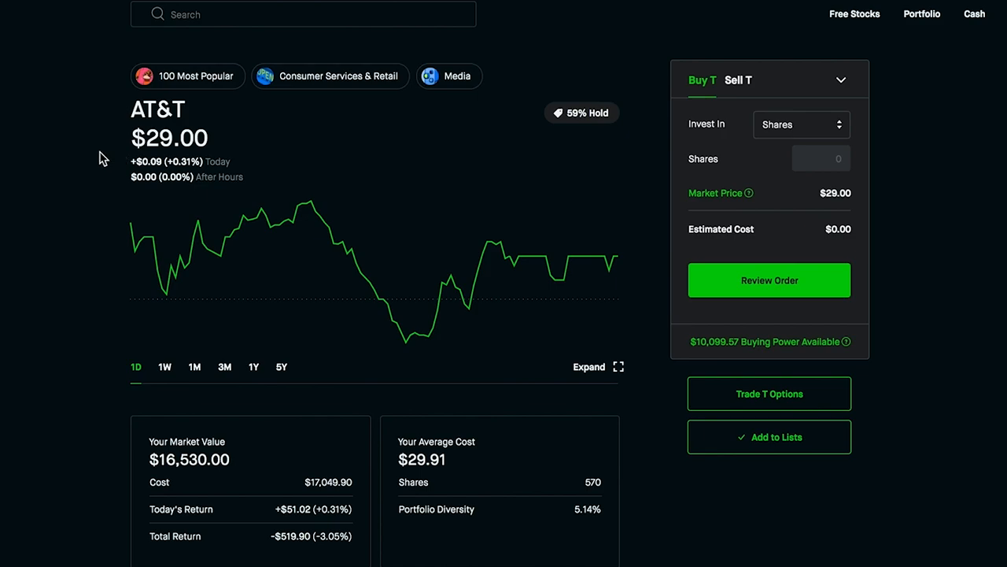
mouse_move(12, 369)
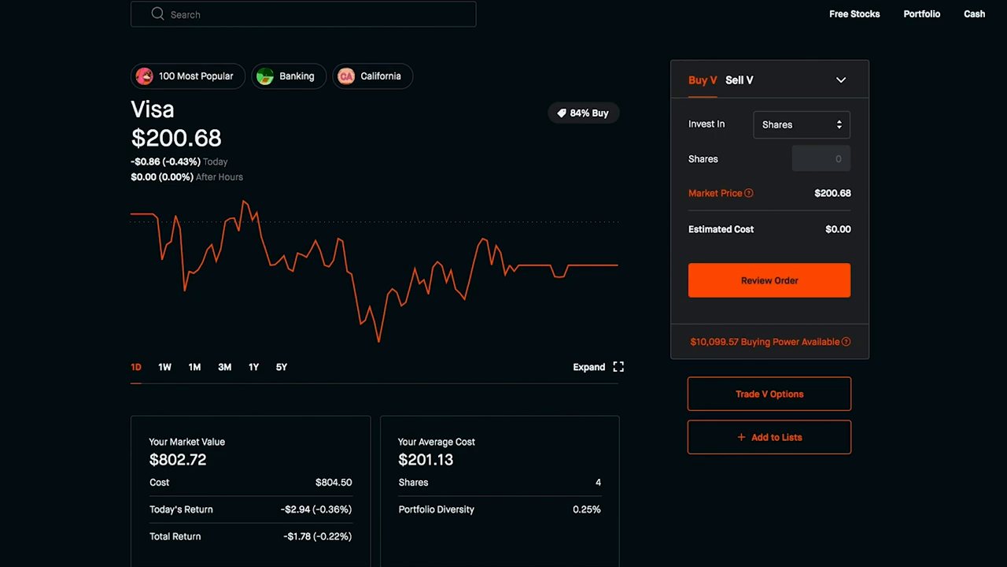
Step: Show Visa's one-month chart (+$1.32, +0.66%) and search for 'msft'
left_click(194, 366)
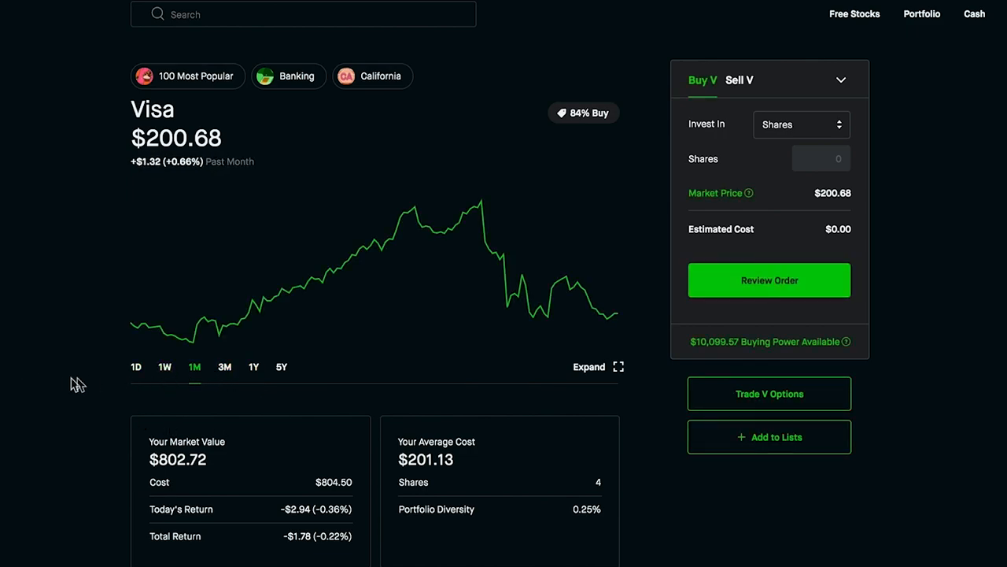
mouse_move(185, 342)
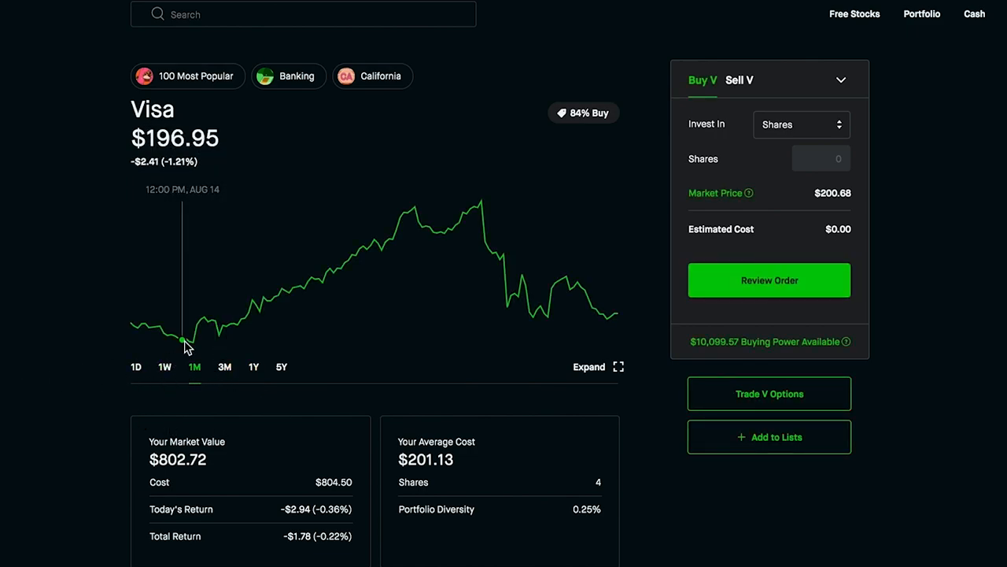
mouse_move(186, 349)
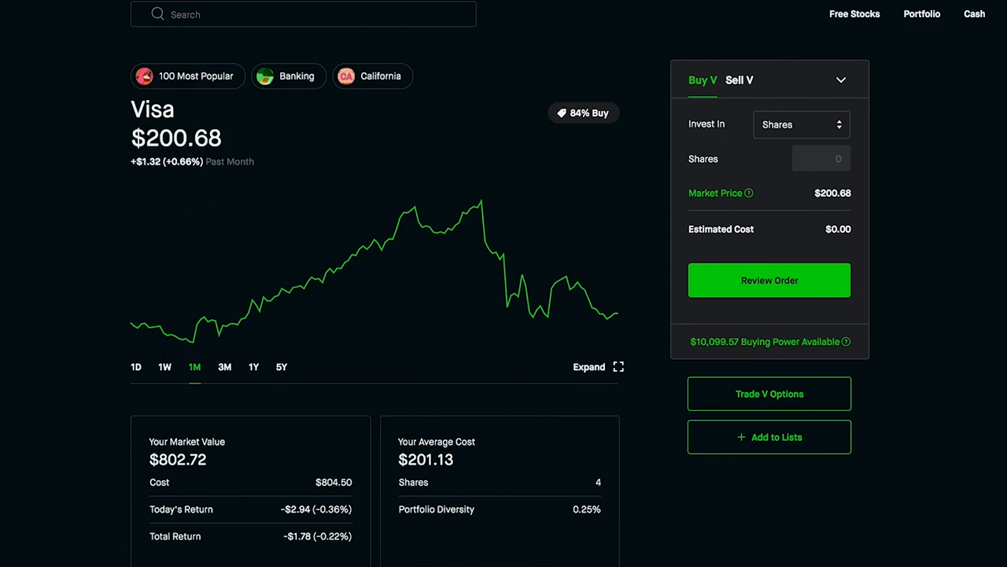
mouse_move(462, 471)
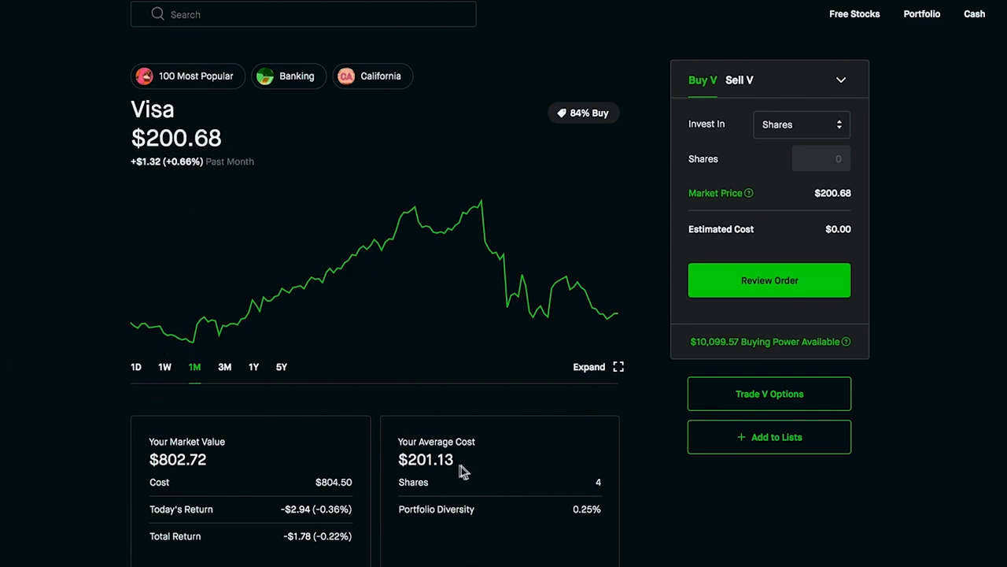
mouse_move(466, 474)
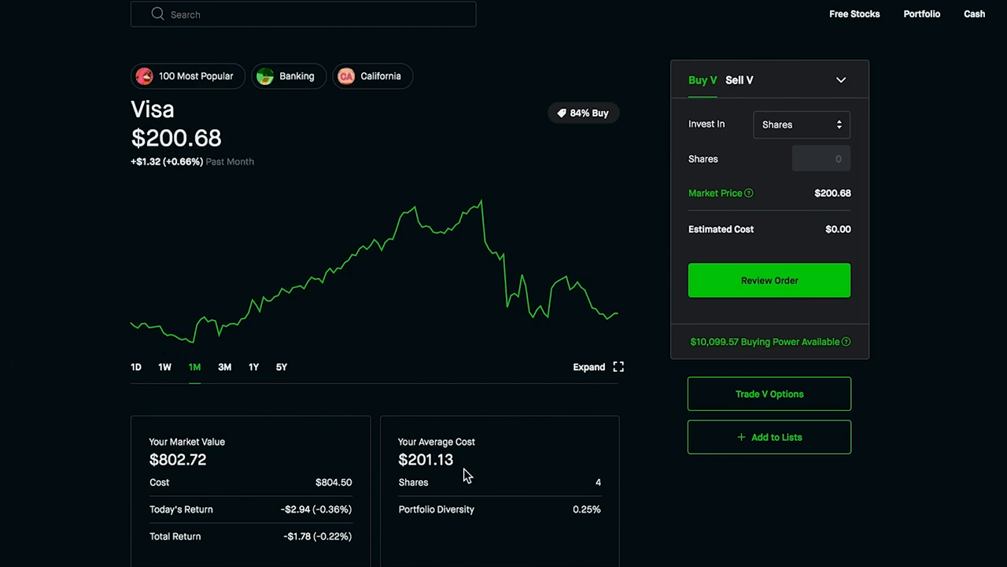
type("msft")
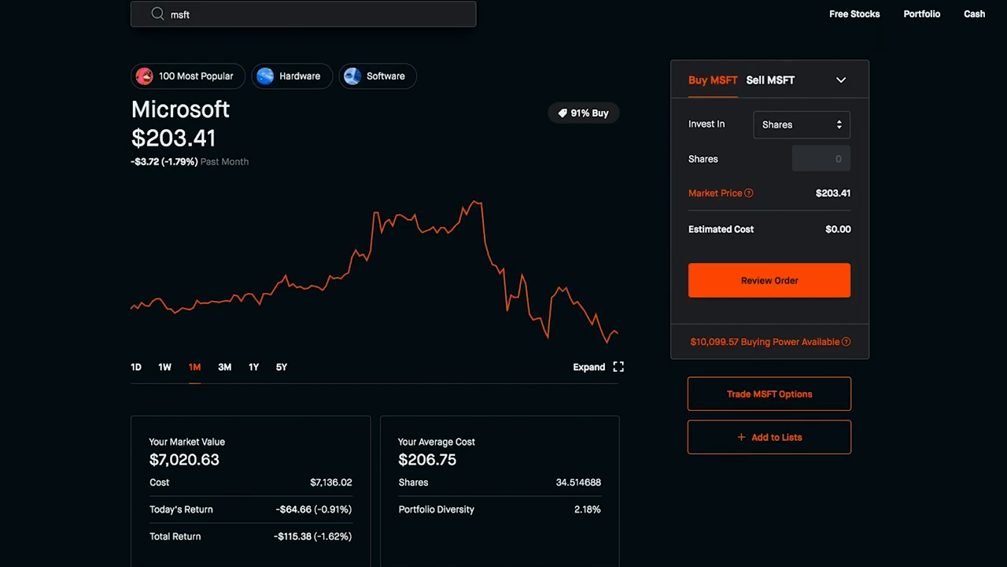
mouse_move(519, 500)
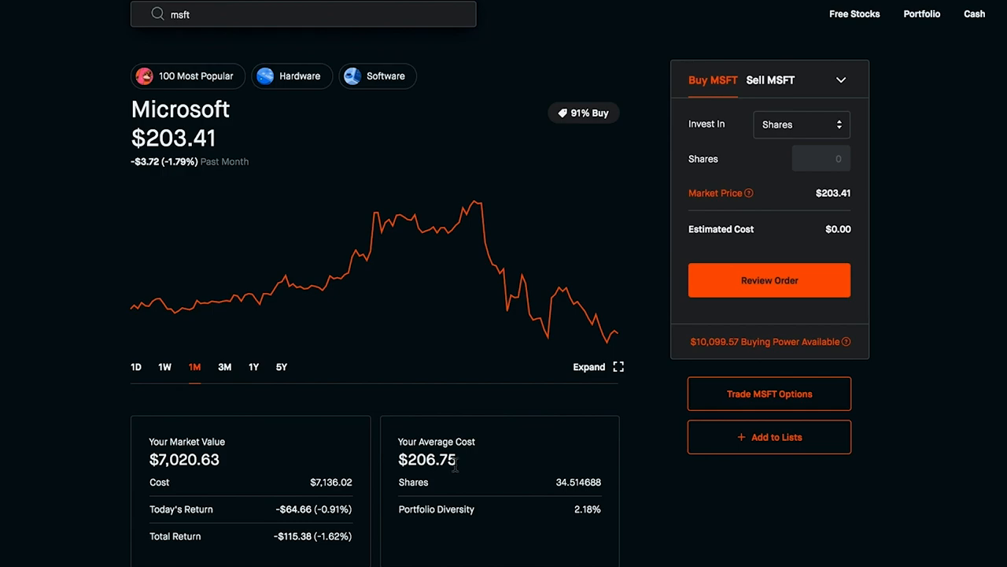
mouse_move(565, 469)
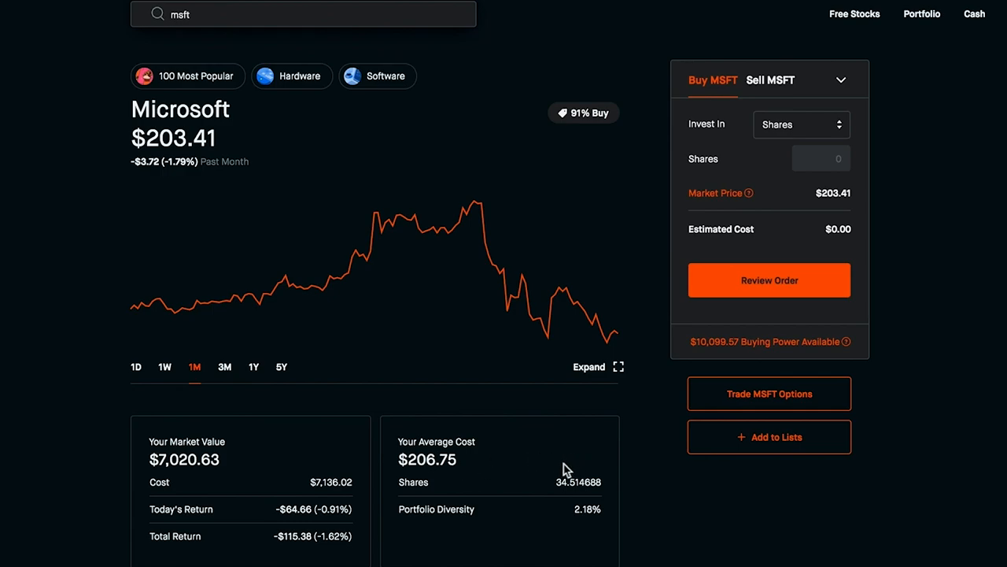
mouse_move(504, 303)
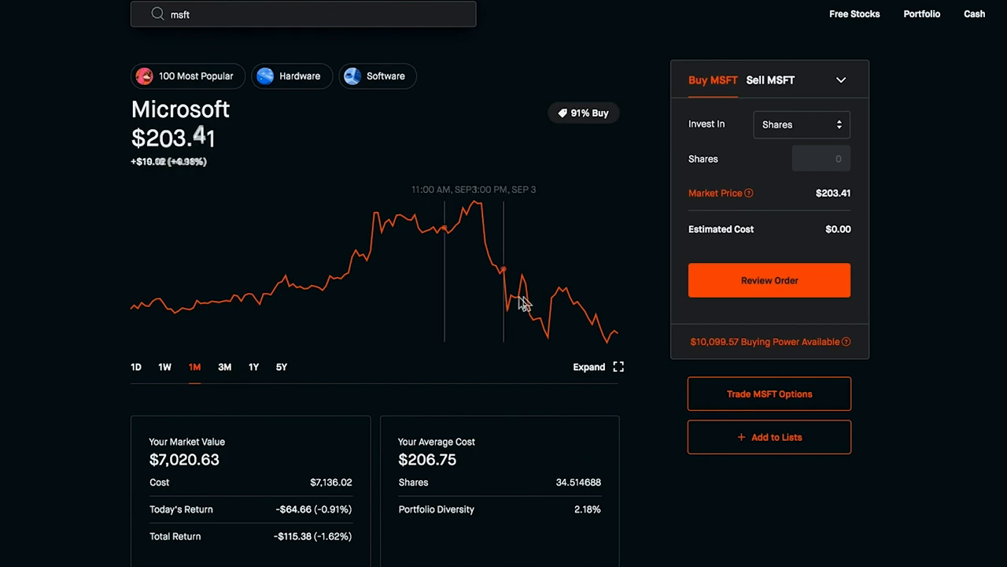
mouse_move(610, 347)
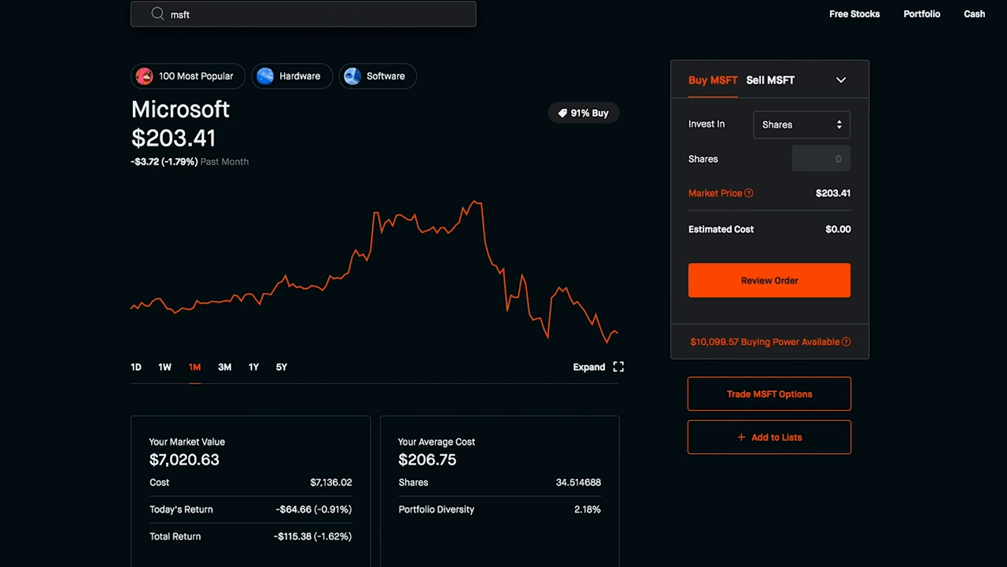
Step: Go to the account page listing each held stock's shares, price, return and equity
left_click(921, 13)
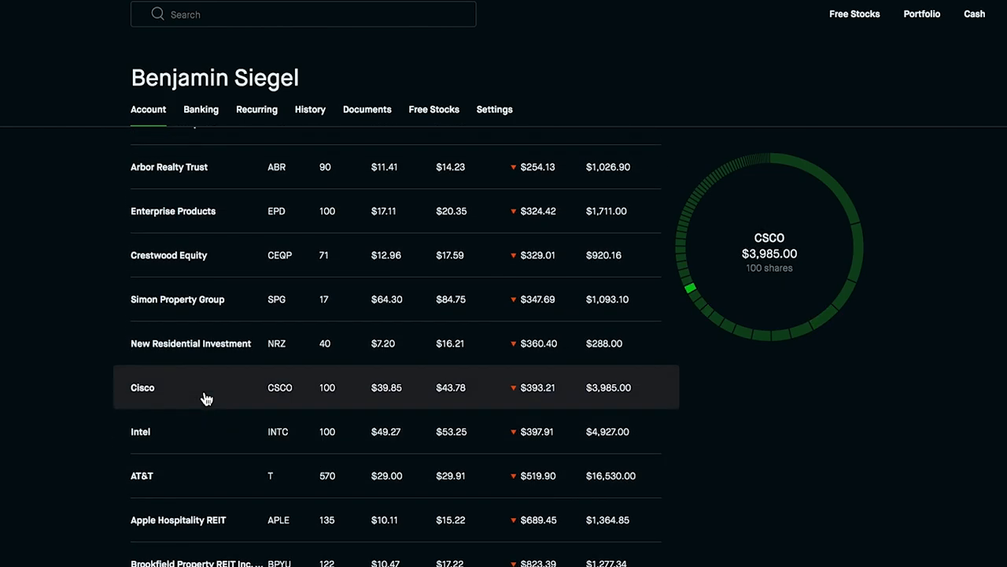
scroll("up", 3)
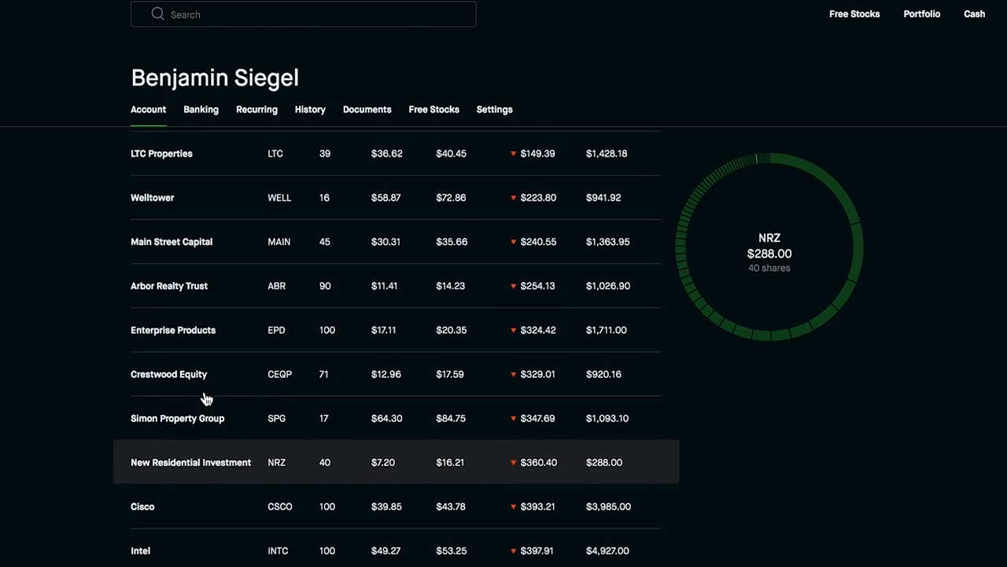
scroll("up", 3)
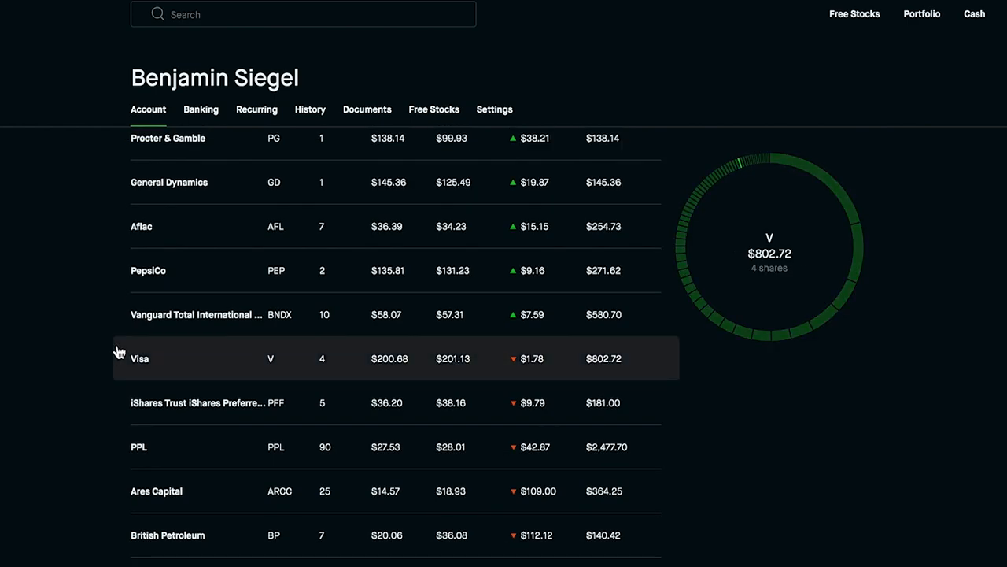
mouse_move(75, 347)
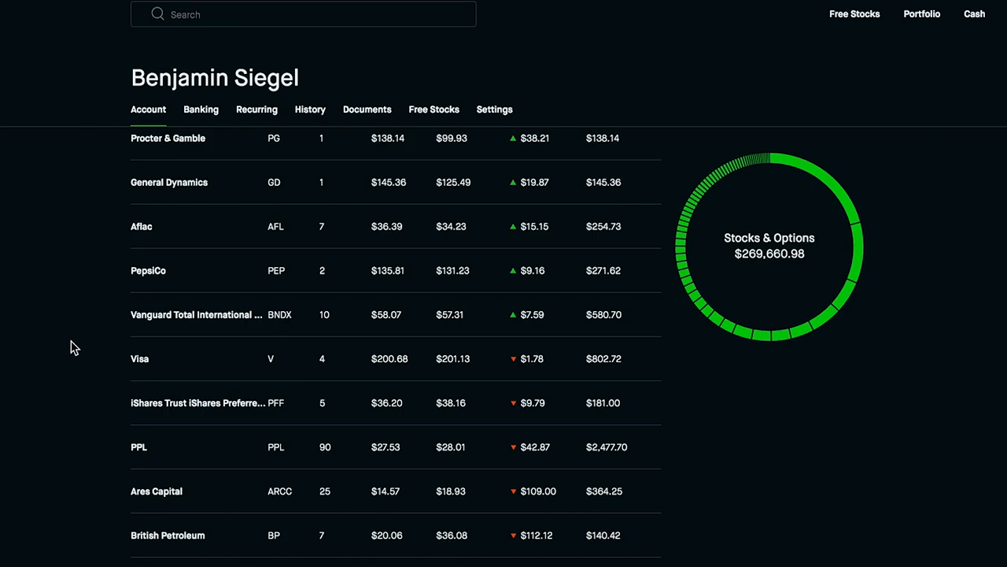
scroll("up", 3)
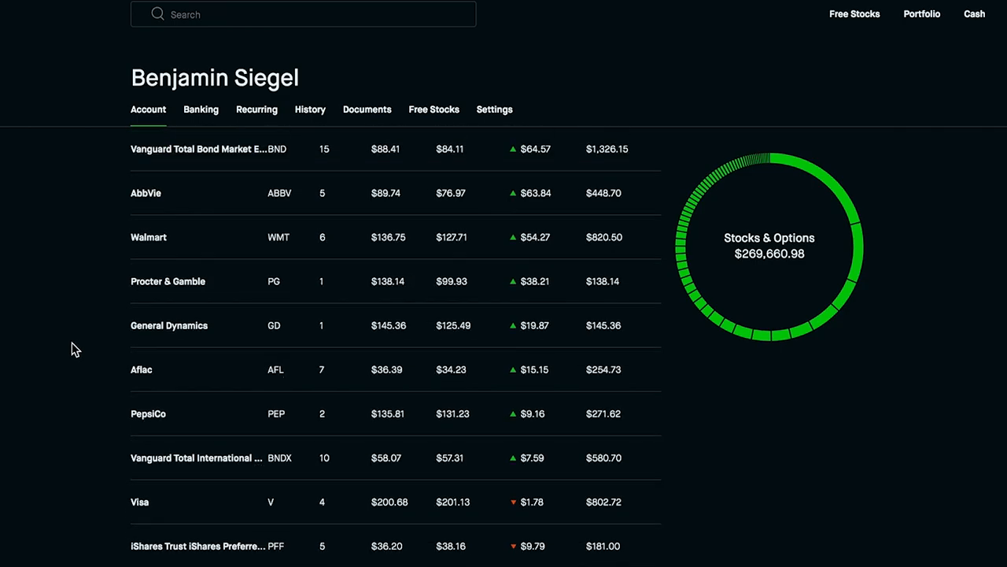
scroll("up", 3)
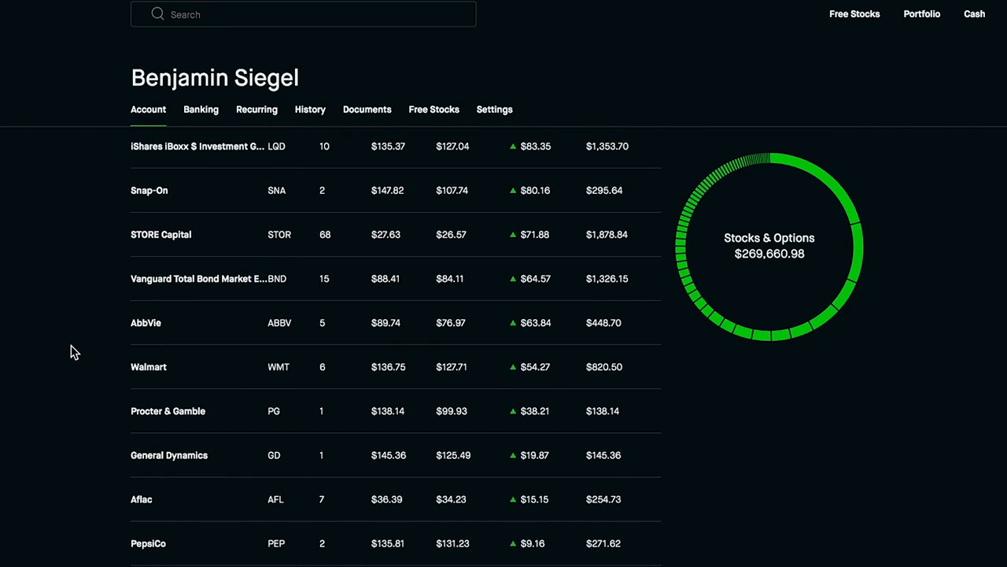
scroll("up", 3)
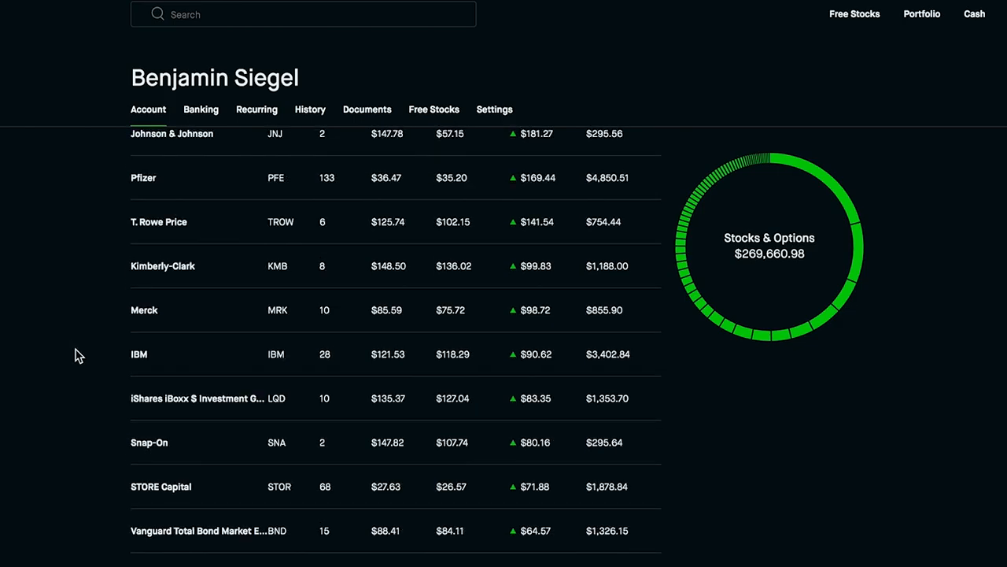
scroll("up", 3)
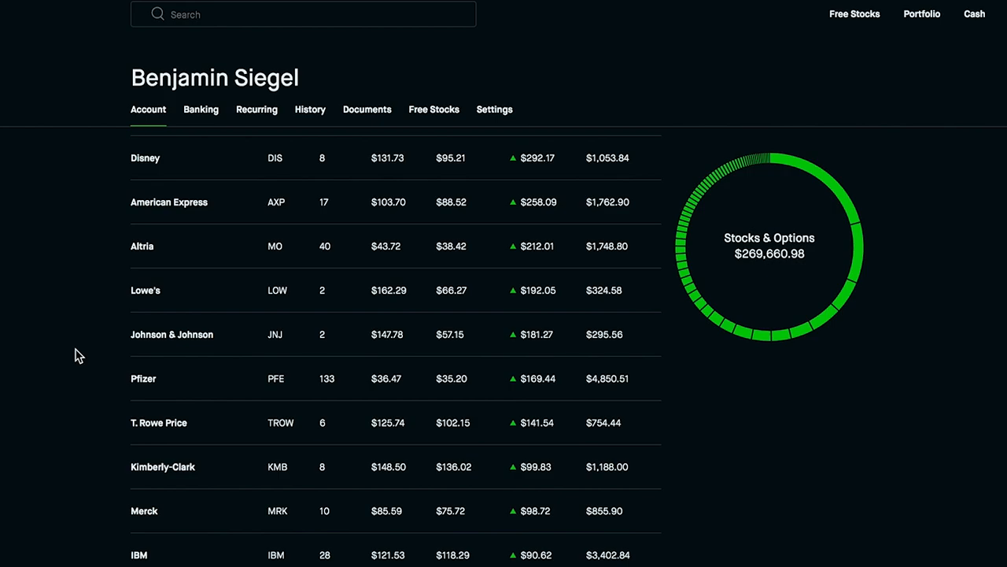
scroll("up", 3)
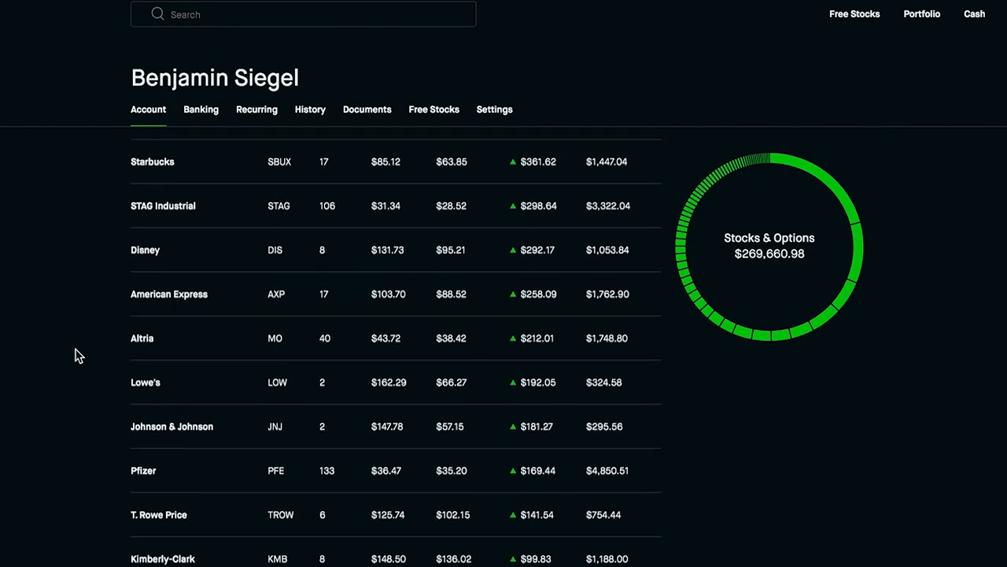
scroll("up", 3)
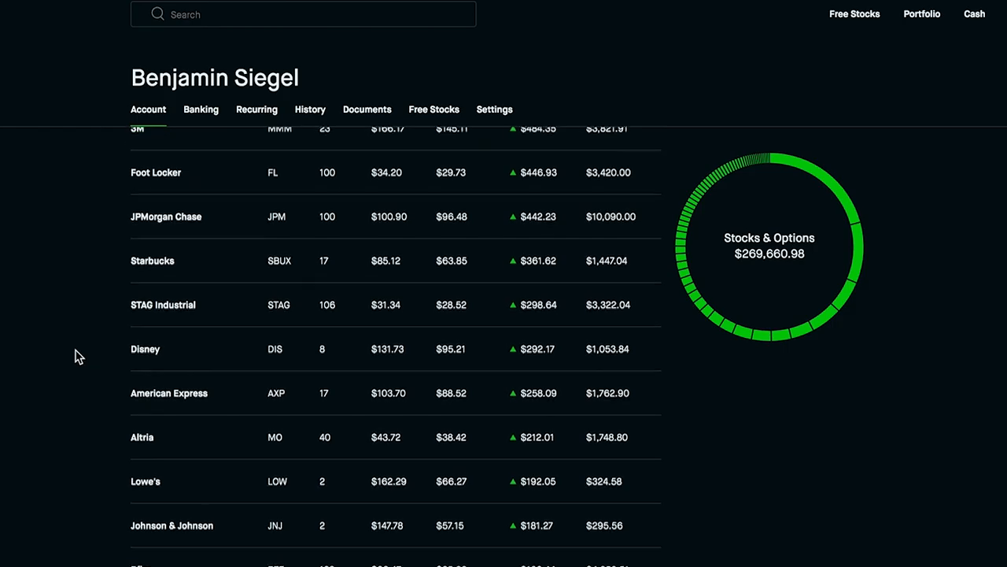
scroll("up", 3)
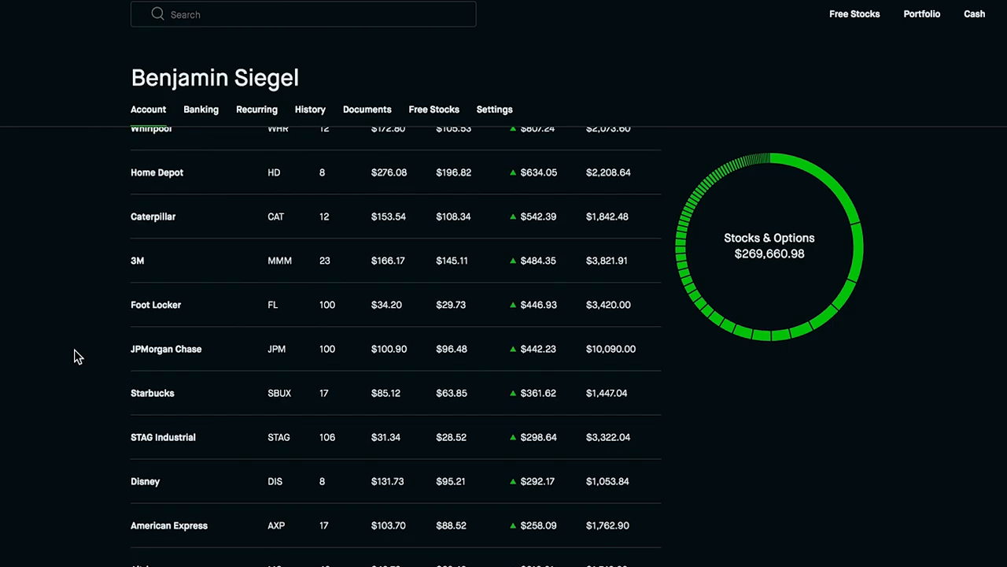
scroll("up", 3)
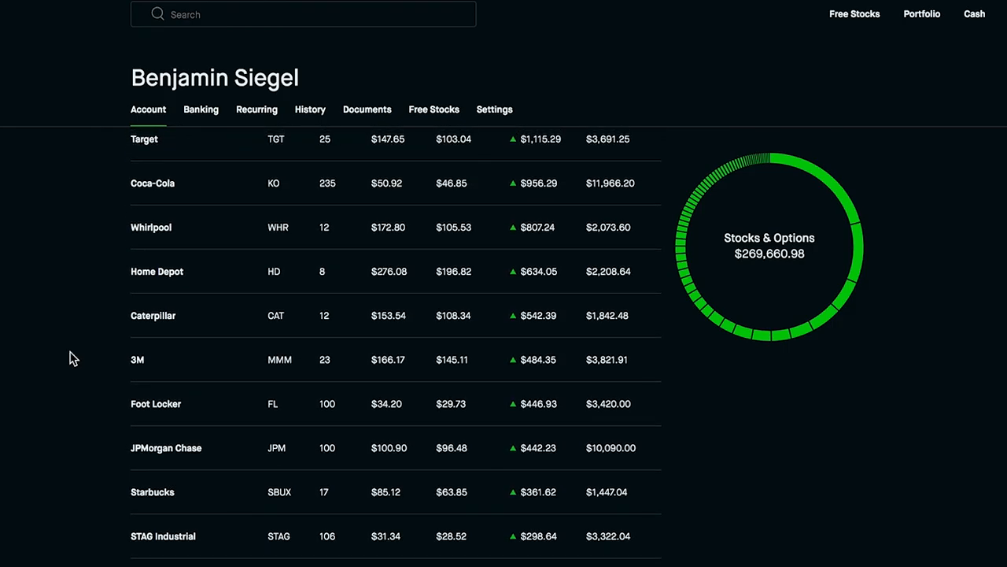
scroll("up", 3)
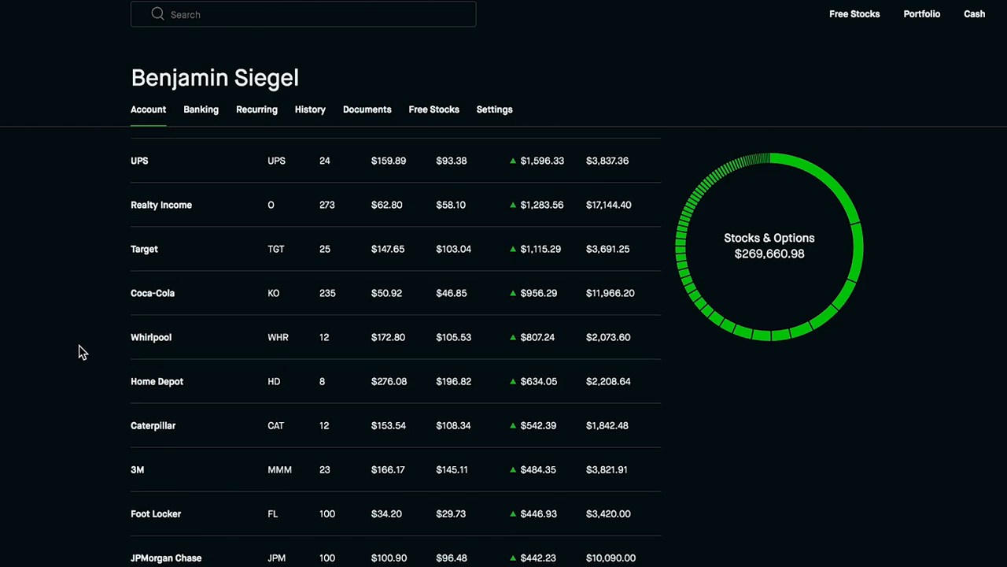
scroll("up", 3)
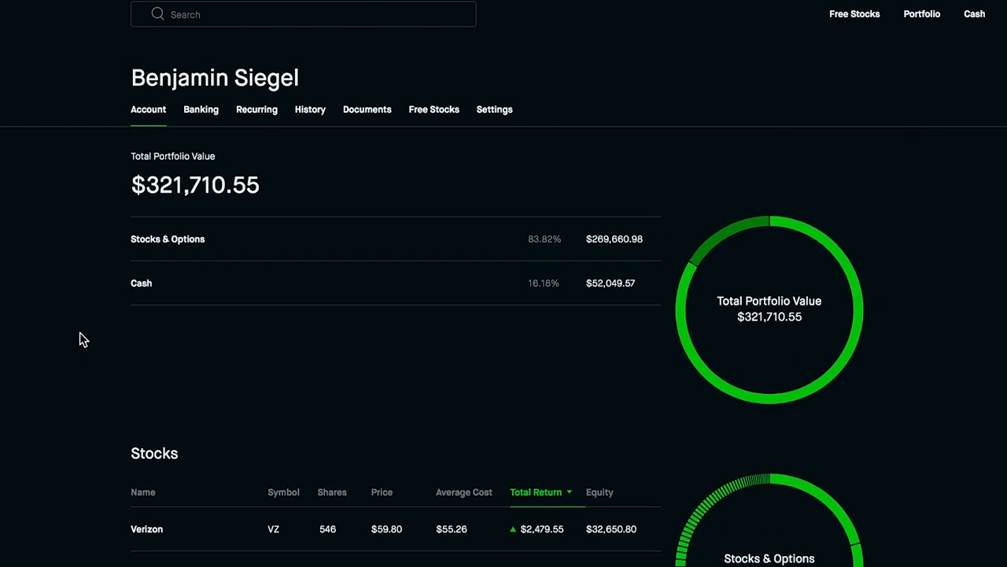
Step: Browse dividend history: pending Kimberly-Clark and 3M, then recent payouts like Chevron
left_click(310, 109)
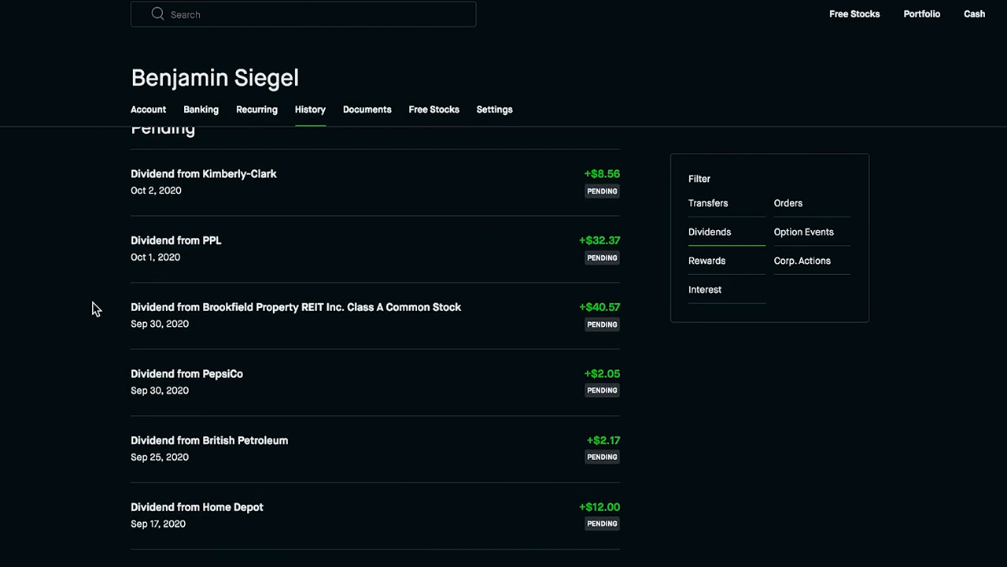
scroll("down", 3)
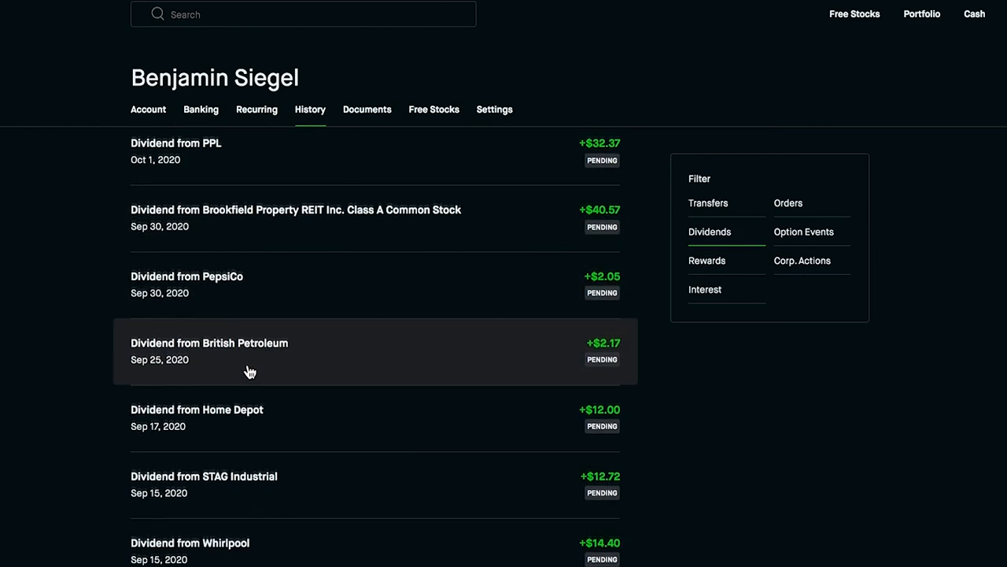
scroll("down", 3)
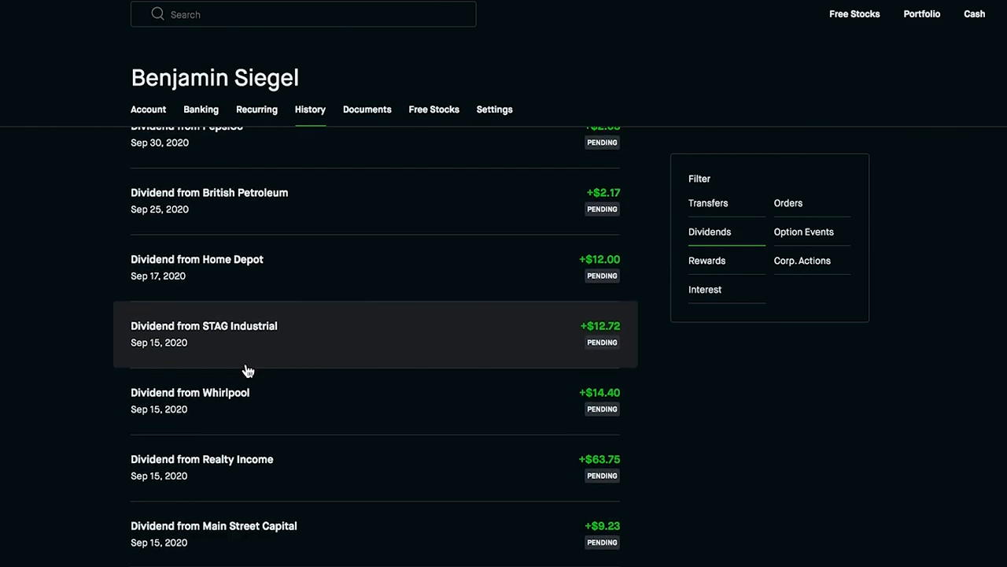
mouse_move(238, 381)
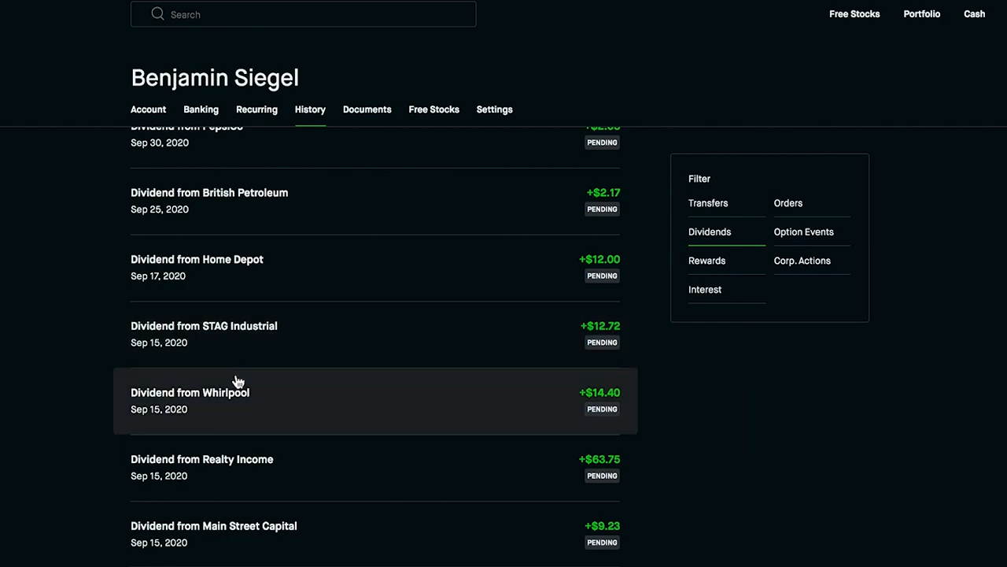
mouse_move(232, 334)
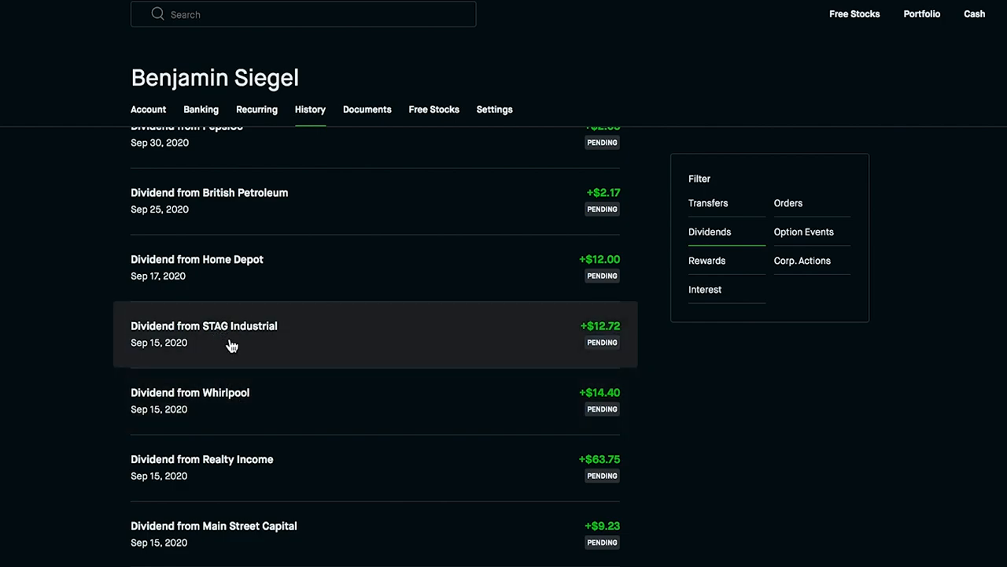
scroll("down", 3)
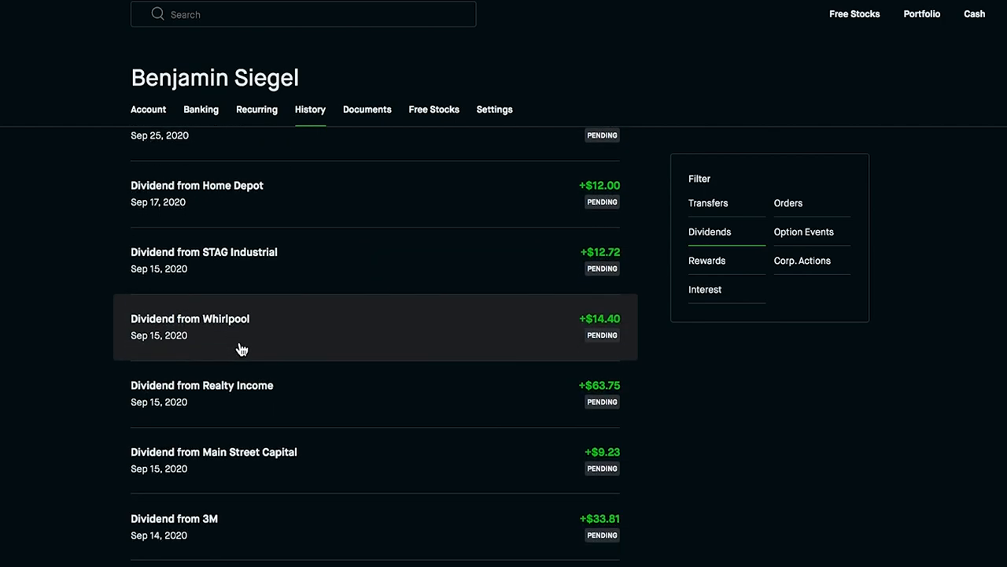
scroll("down", 3)
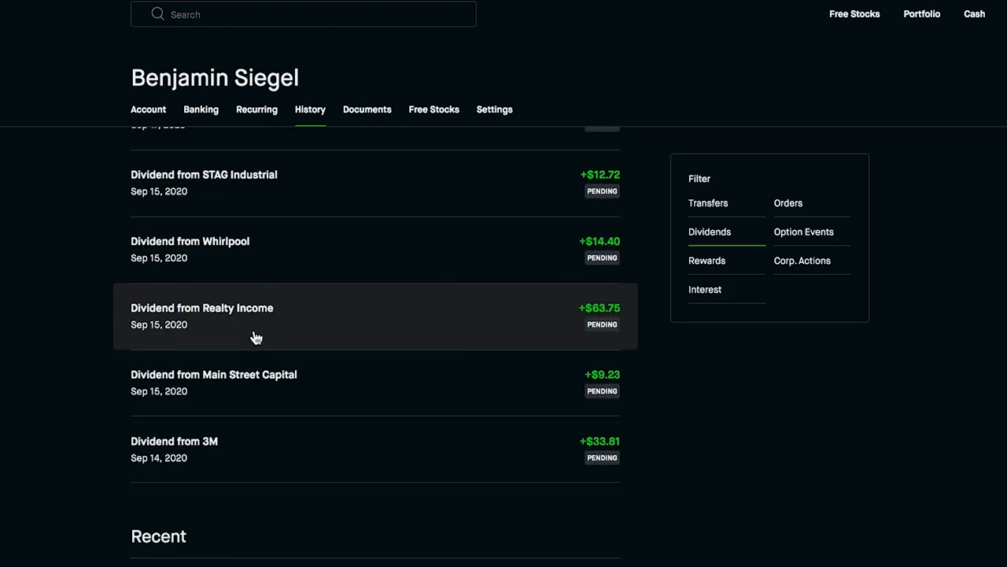
mouse_move(299, 396)
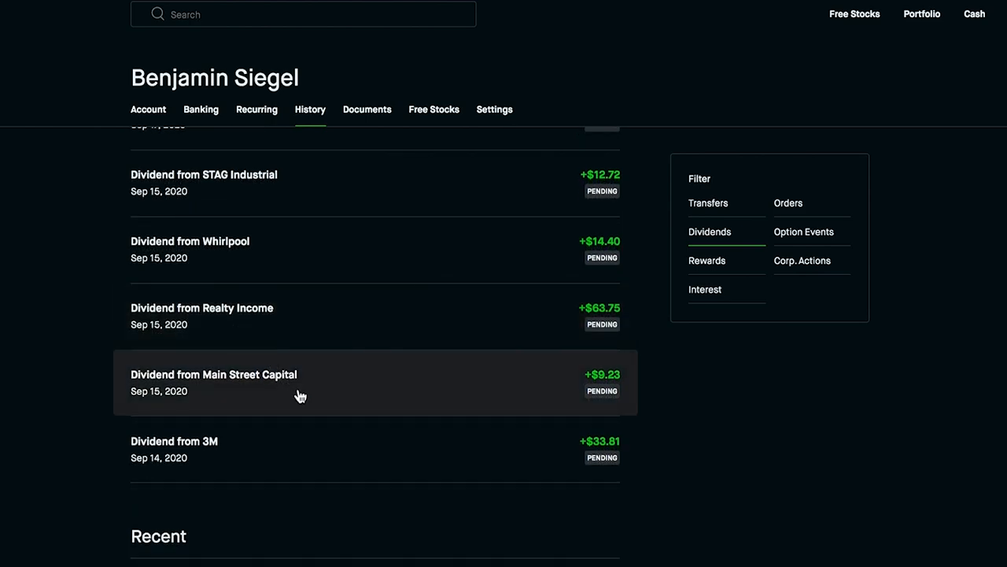
mouse_move(291, 403)
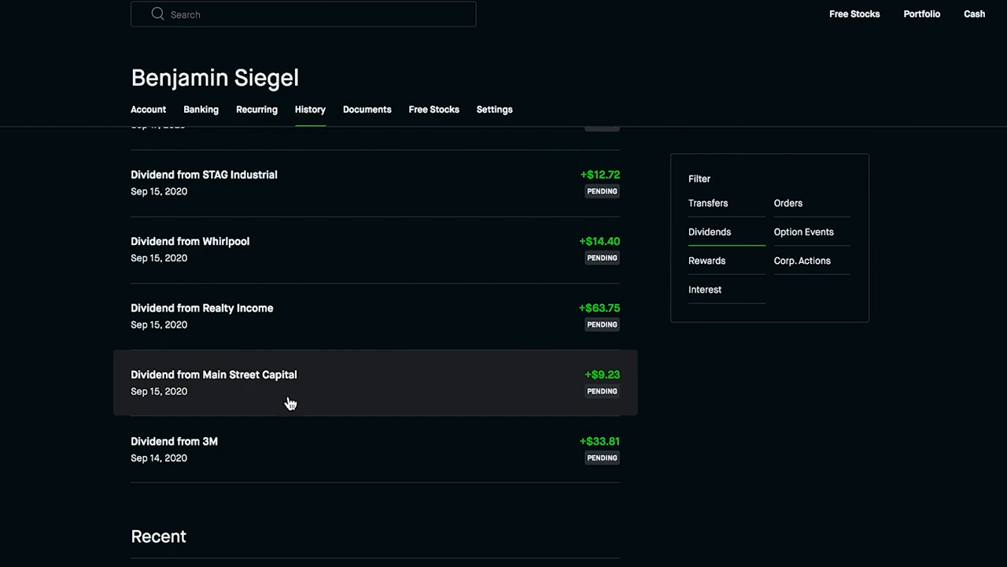
scroll("down", 3)
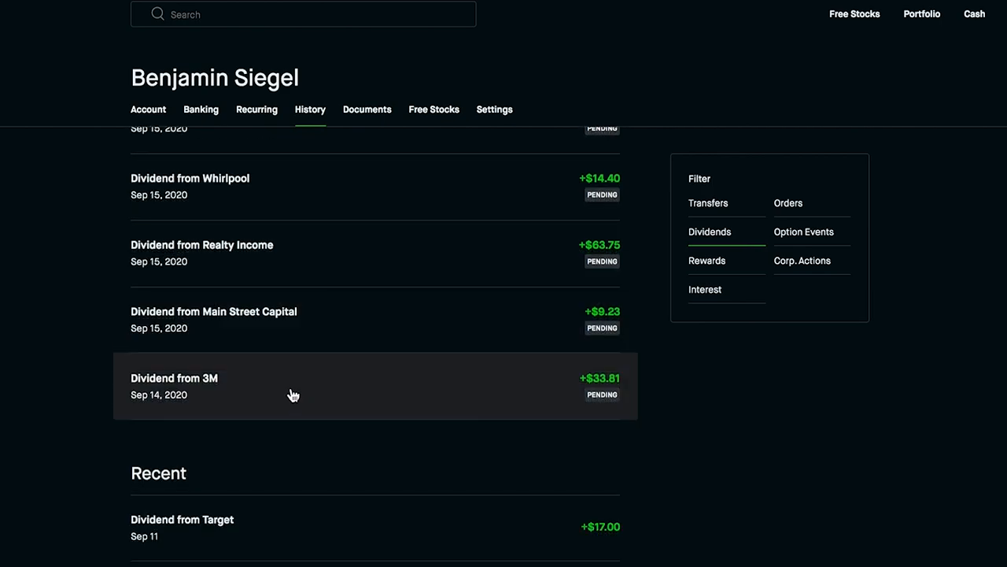
mouse_move(295, 437)
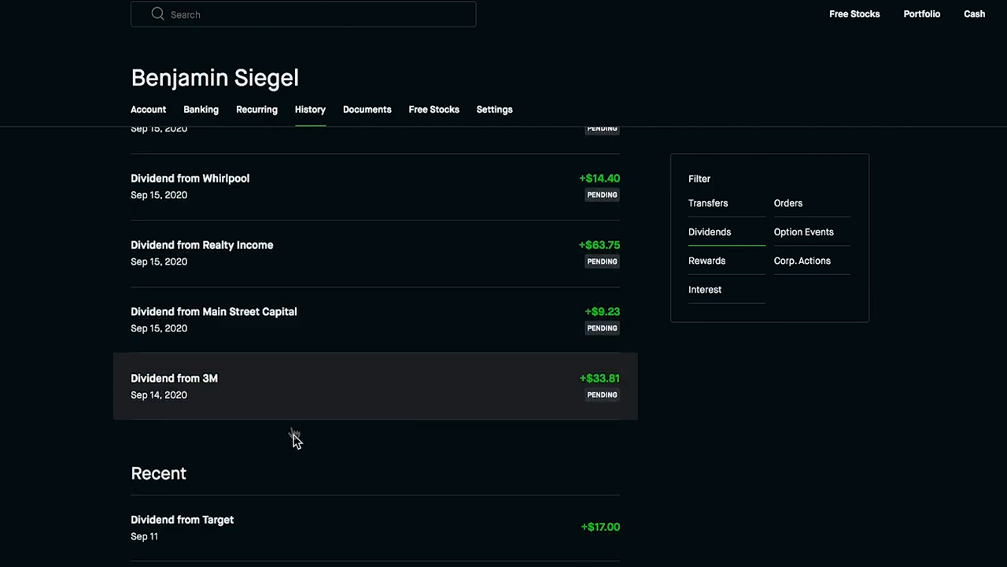
scroll("down", 3)
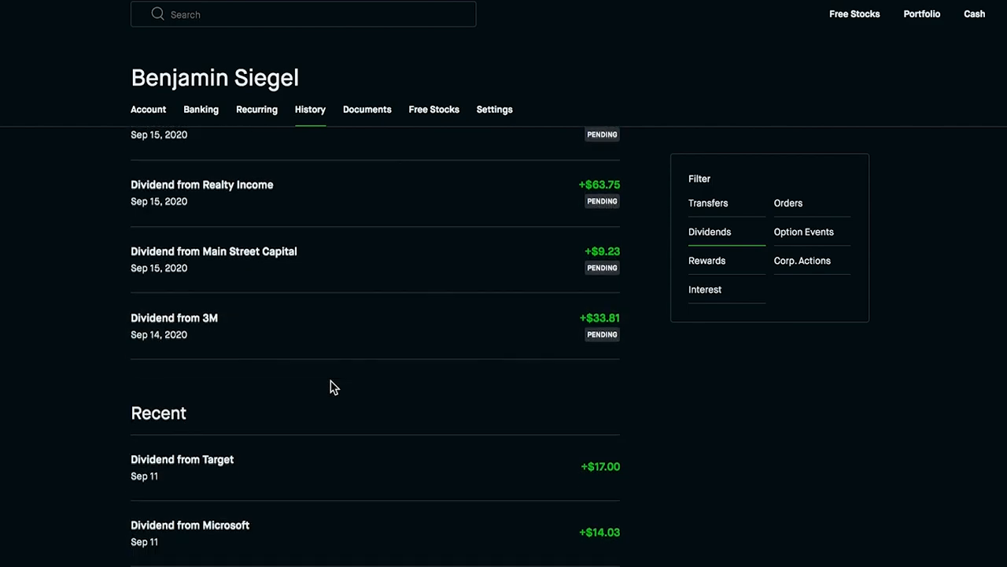
scroll("down", 3)
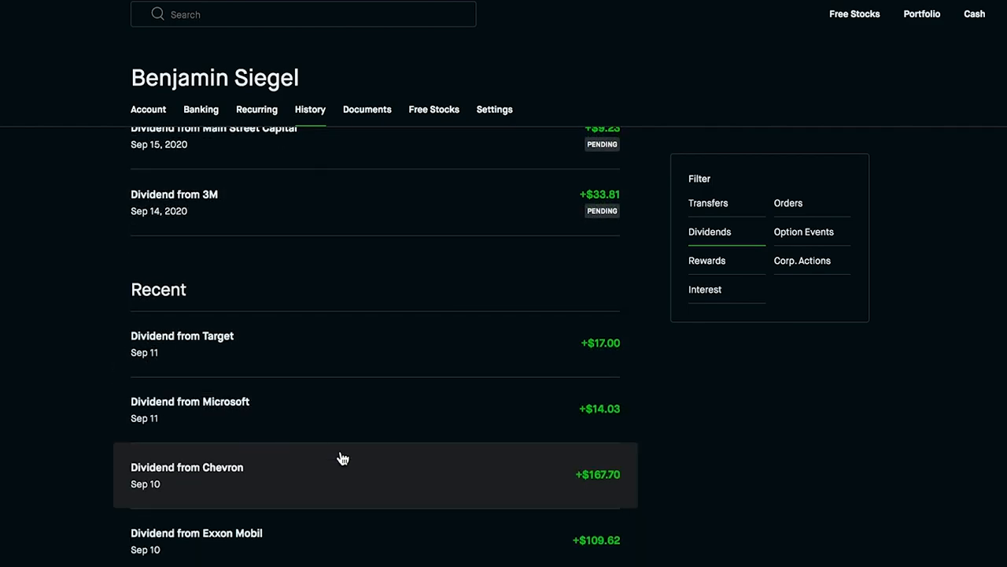
scroll("down", 3)
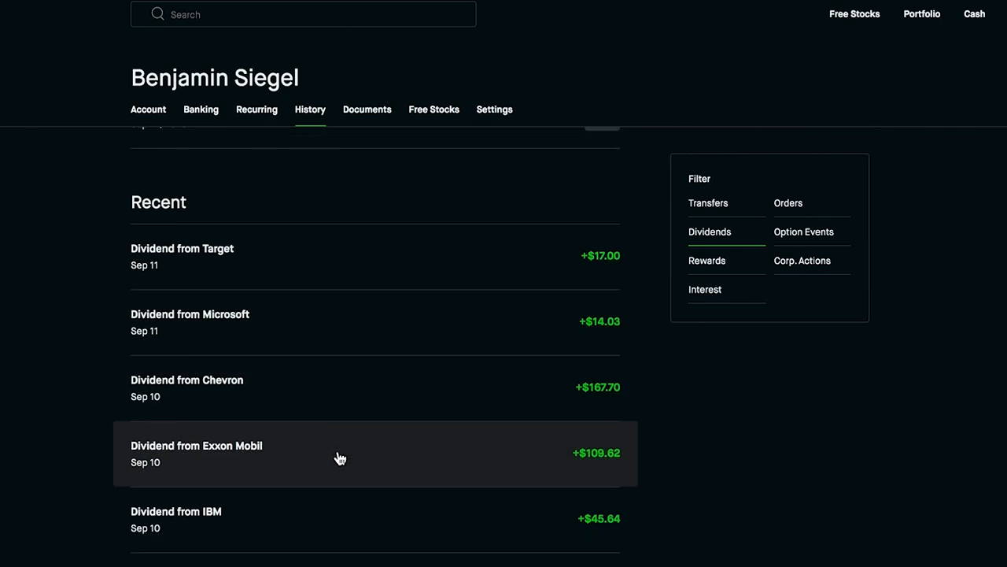
scroll("down", 3)
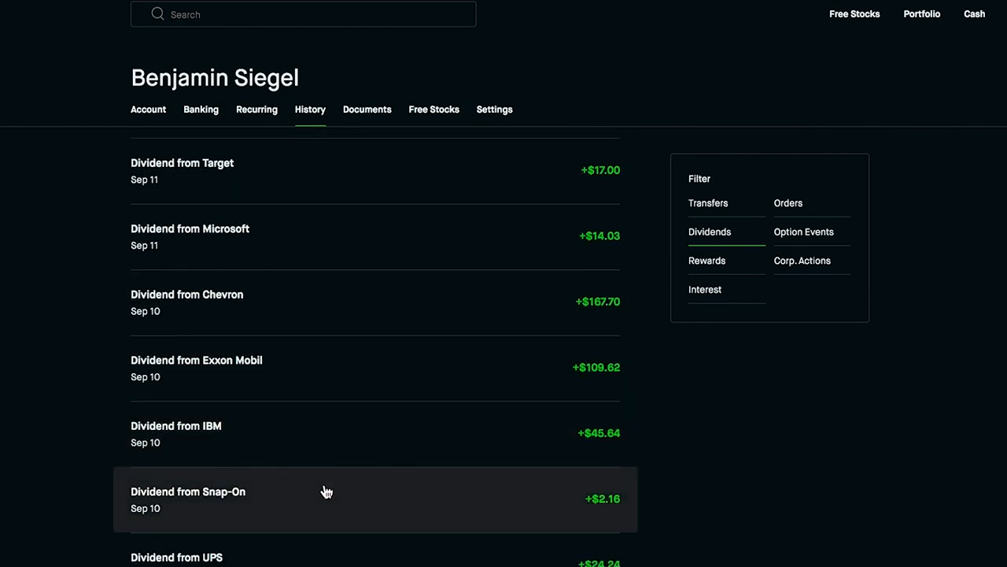
scroll("up", 3)
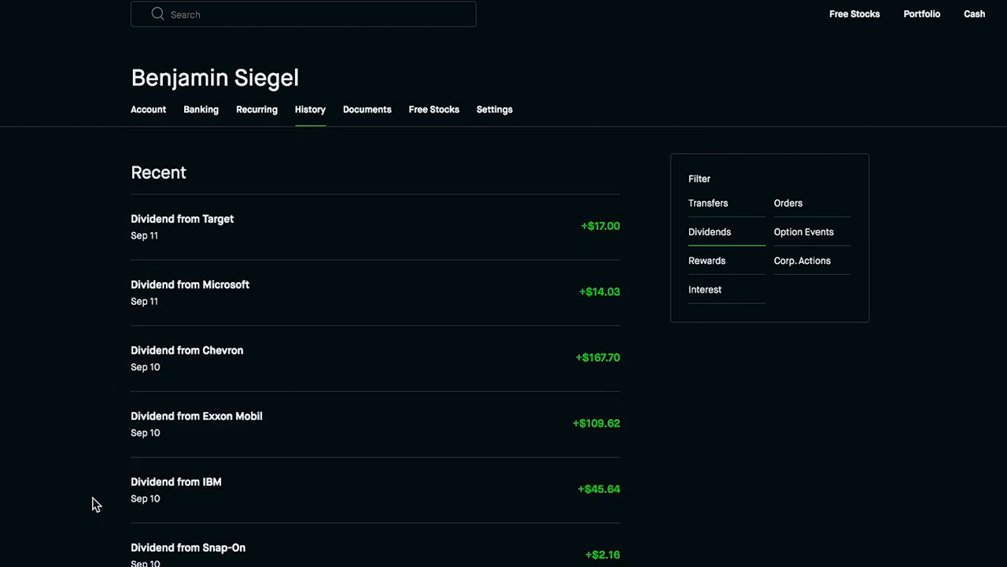
scroll("up", 3)
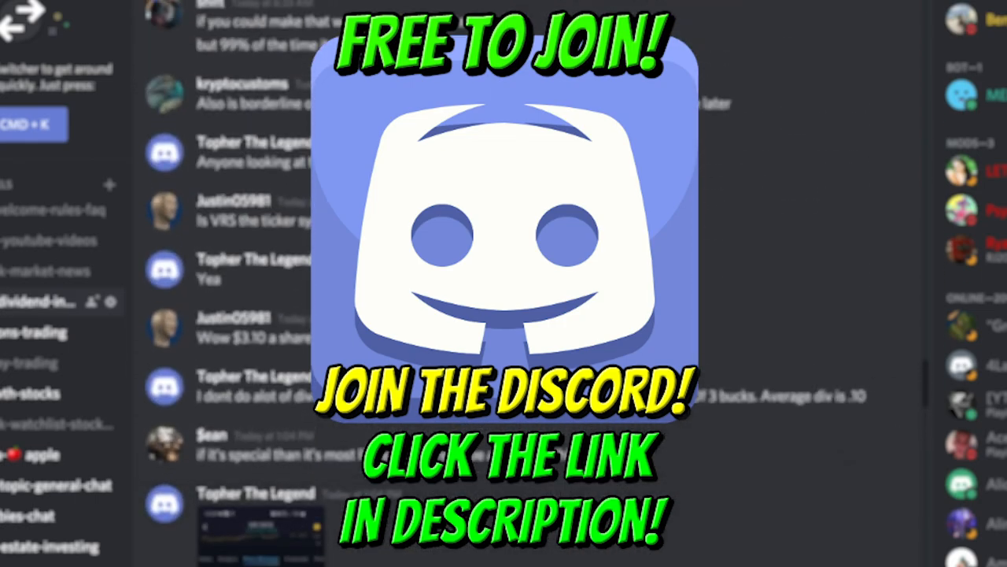
scroll("up", 3)
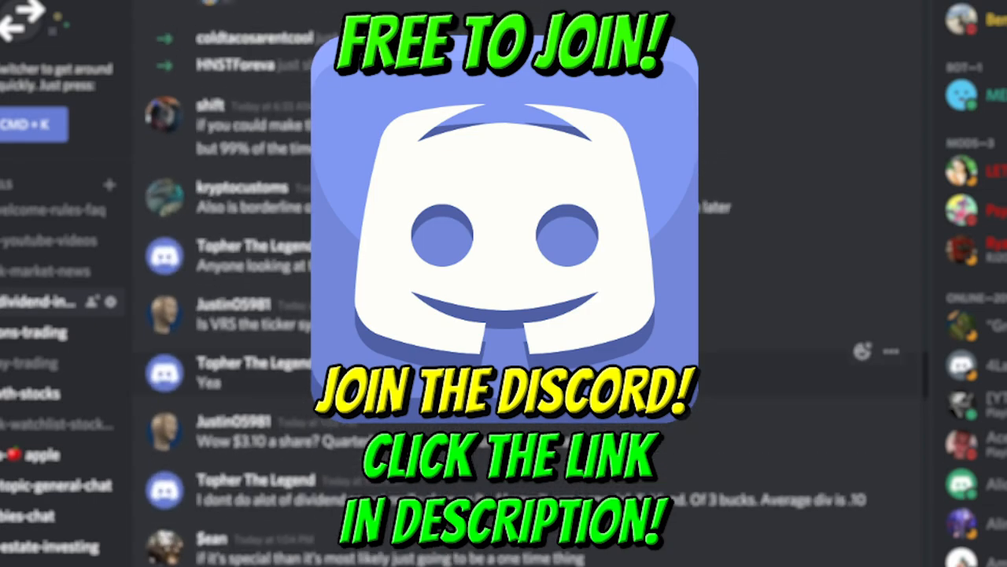